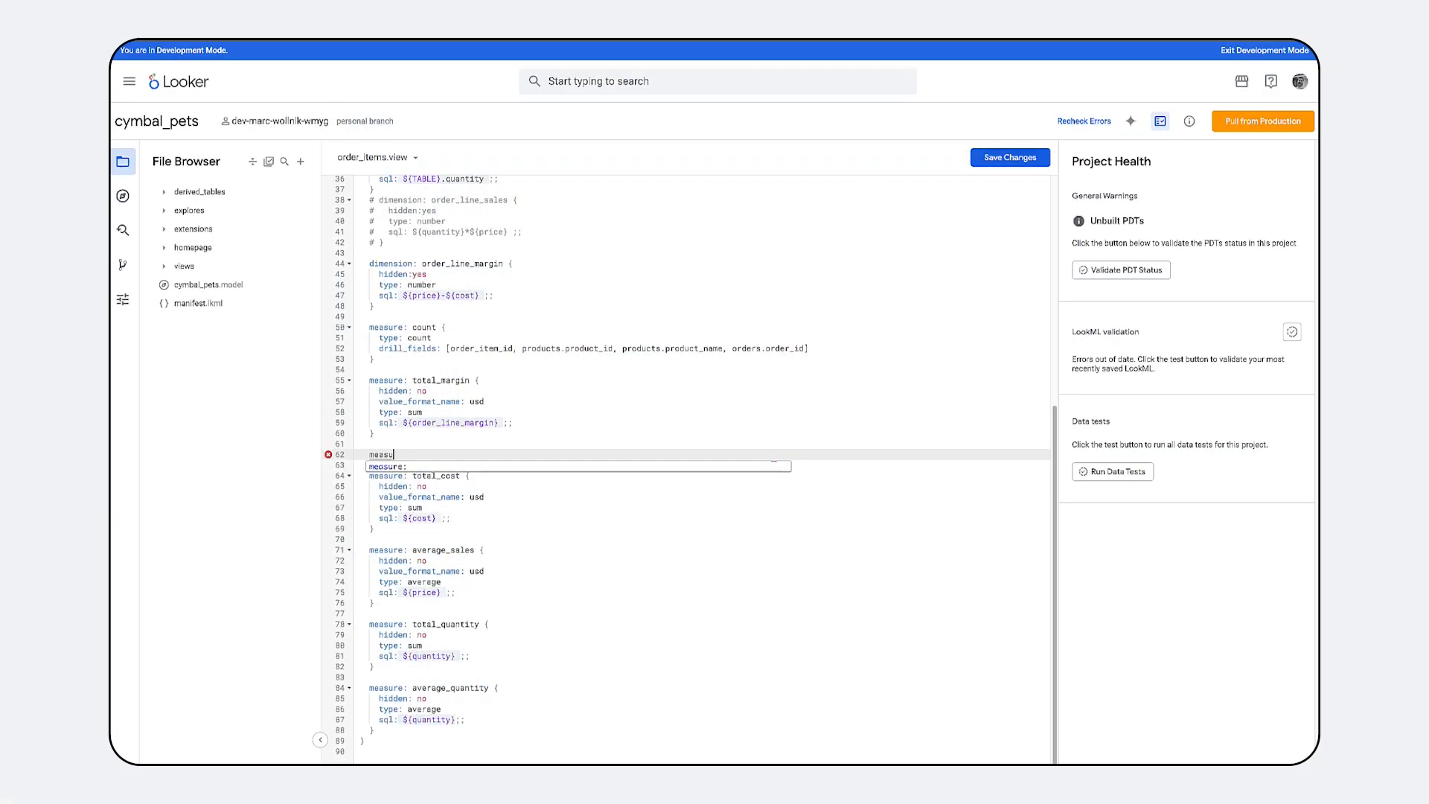
Add measure total_sales with hidden: no, value_format_name: usd and sql: ${price} ;;.
type("hidden: no")
type("val")
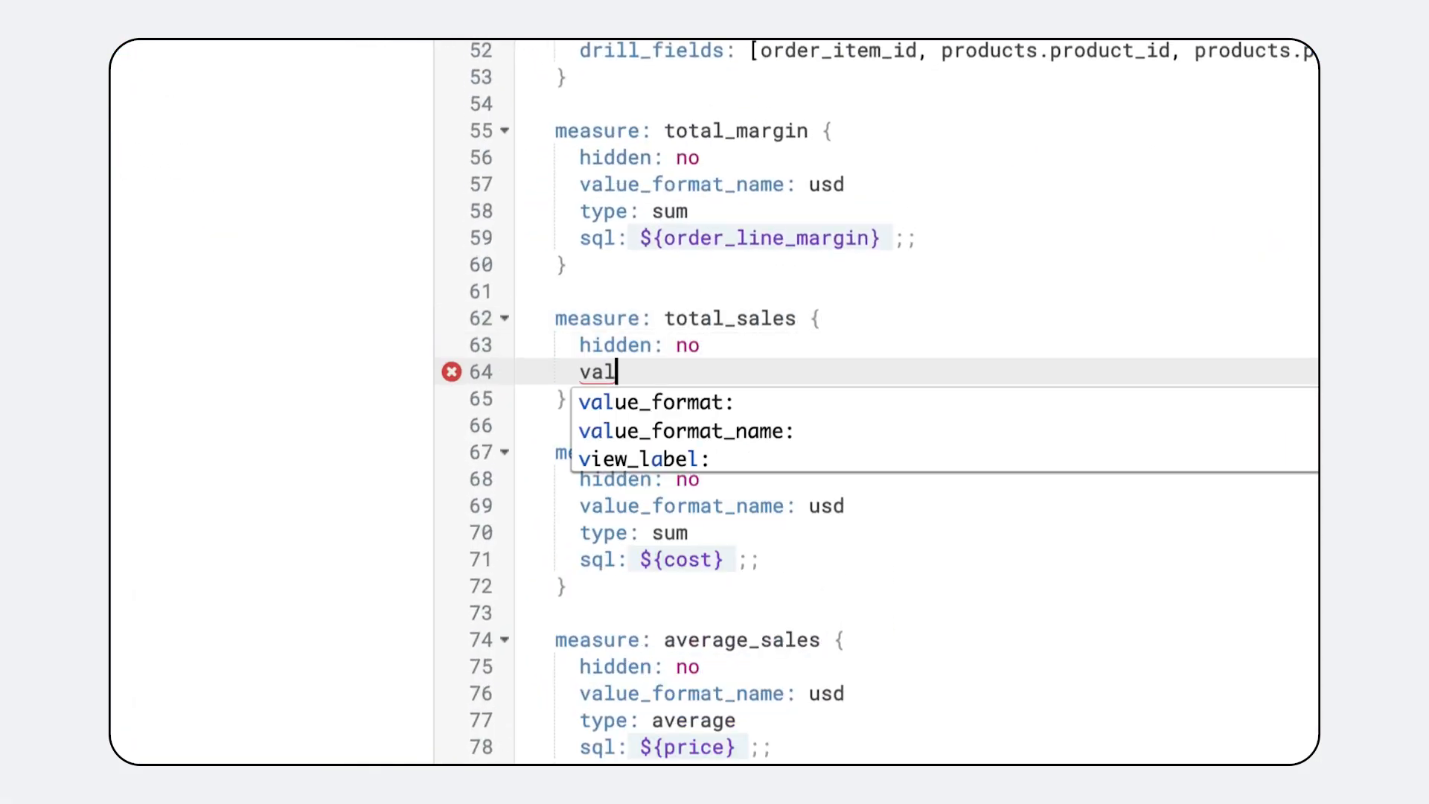
left_click(684, 431)
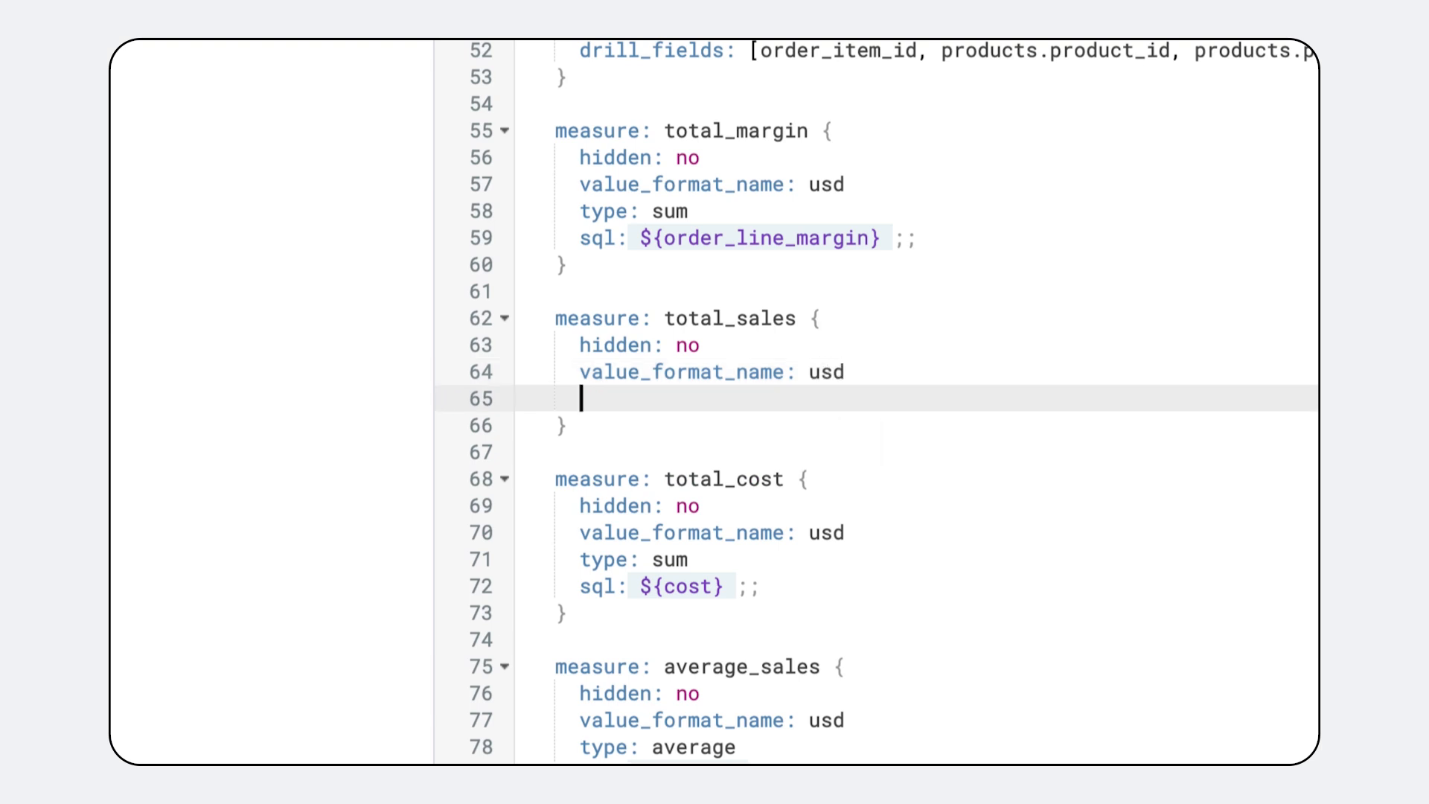
type("sql: ${price} ;;")
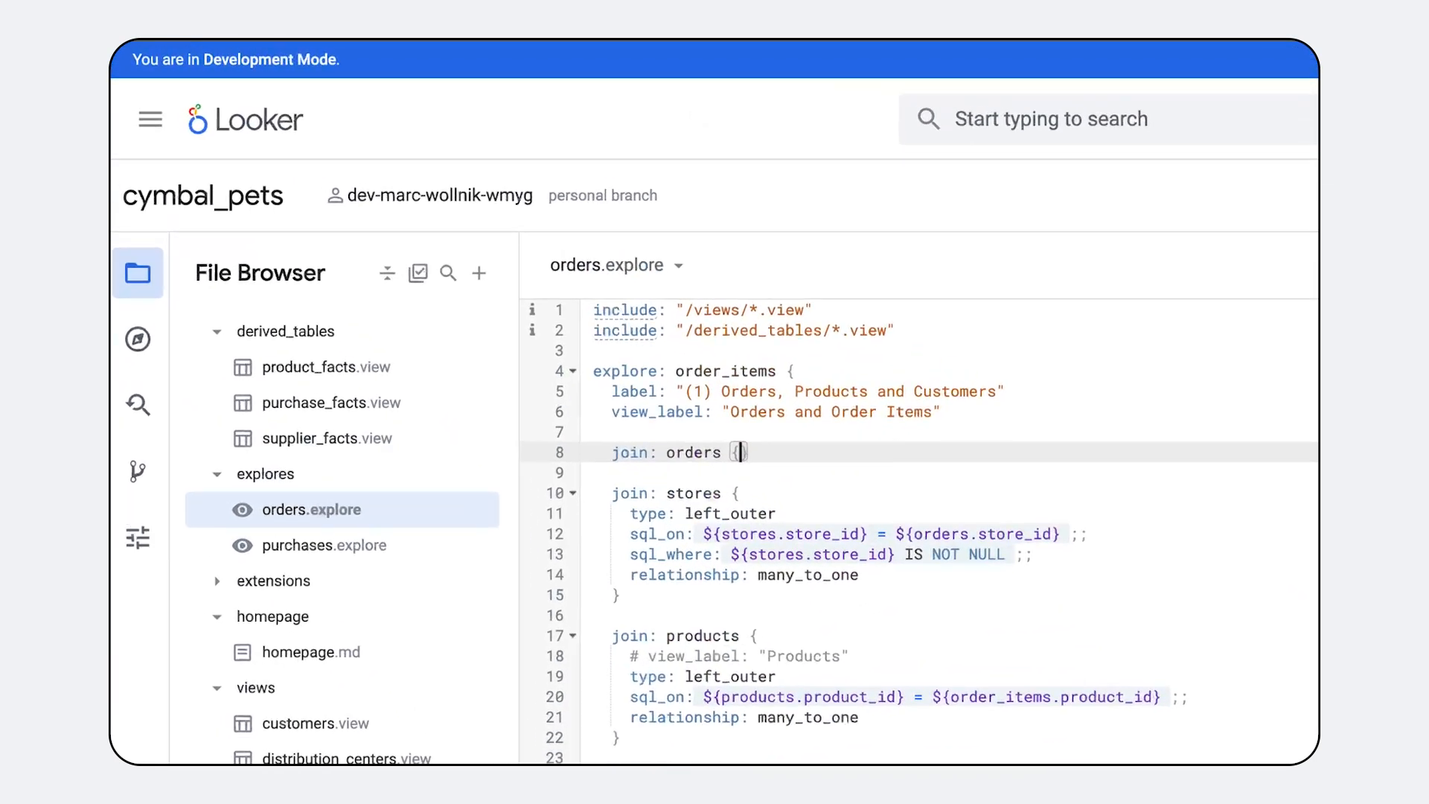
Give join orders view_label "Orders", type left_outer, many_to_one and sql_on matching orders.order_id.
type("view_label: \"Orders\"")
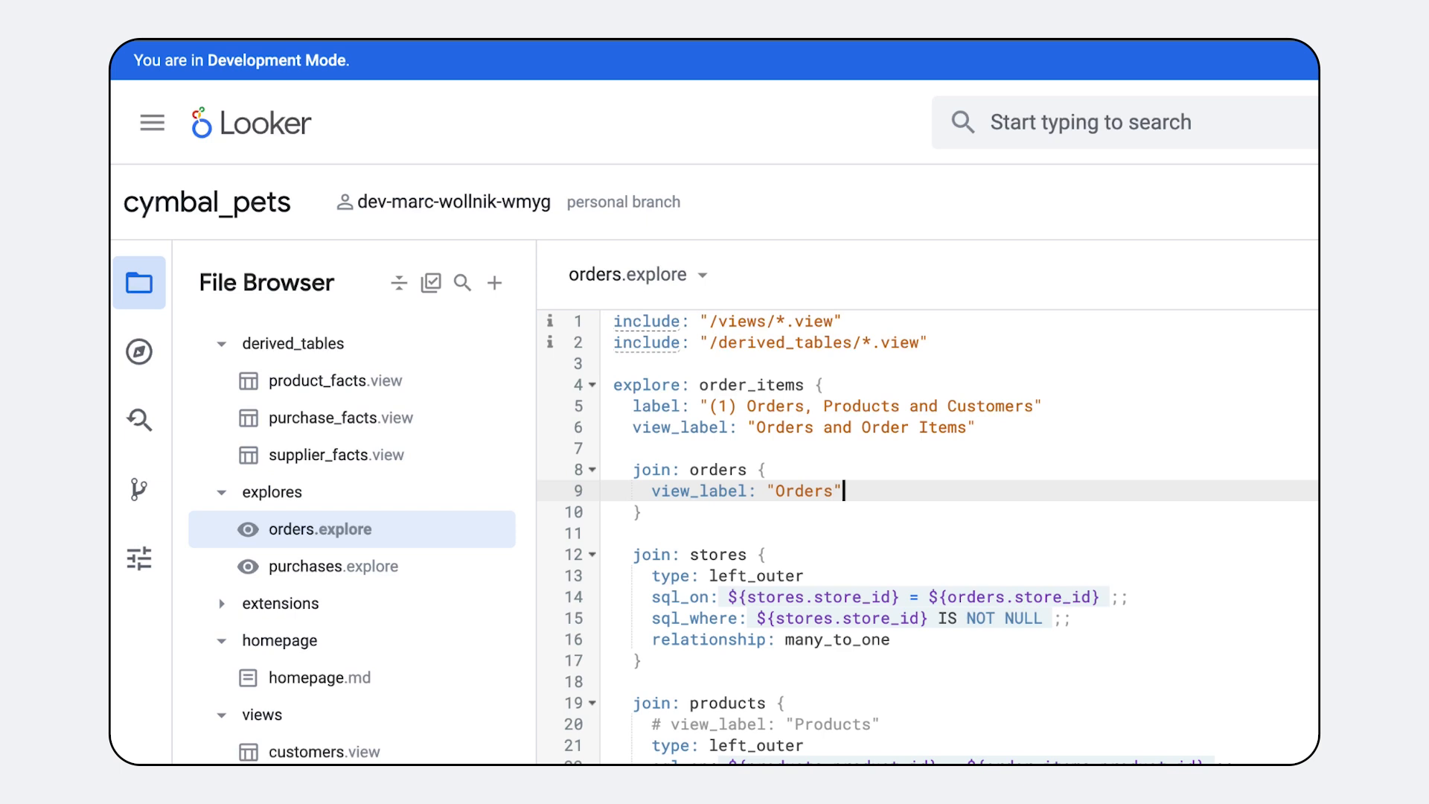
type("type: left_outer")
type("relationship: many_to_one")
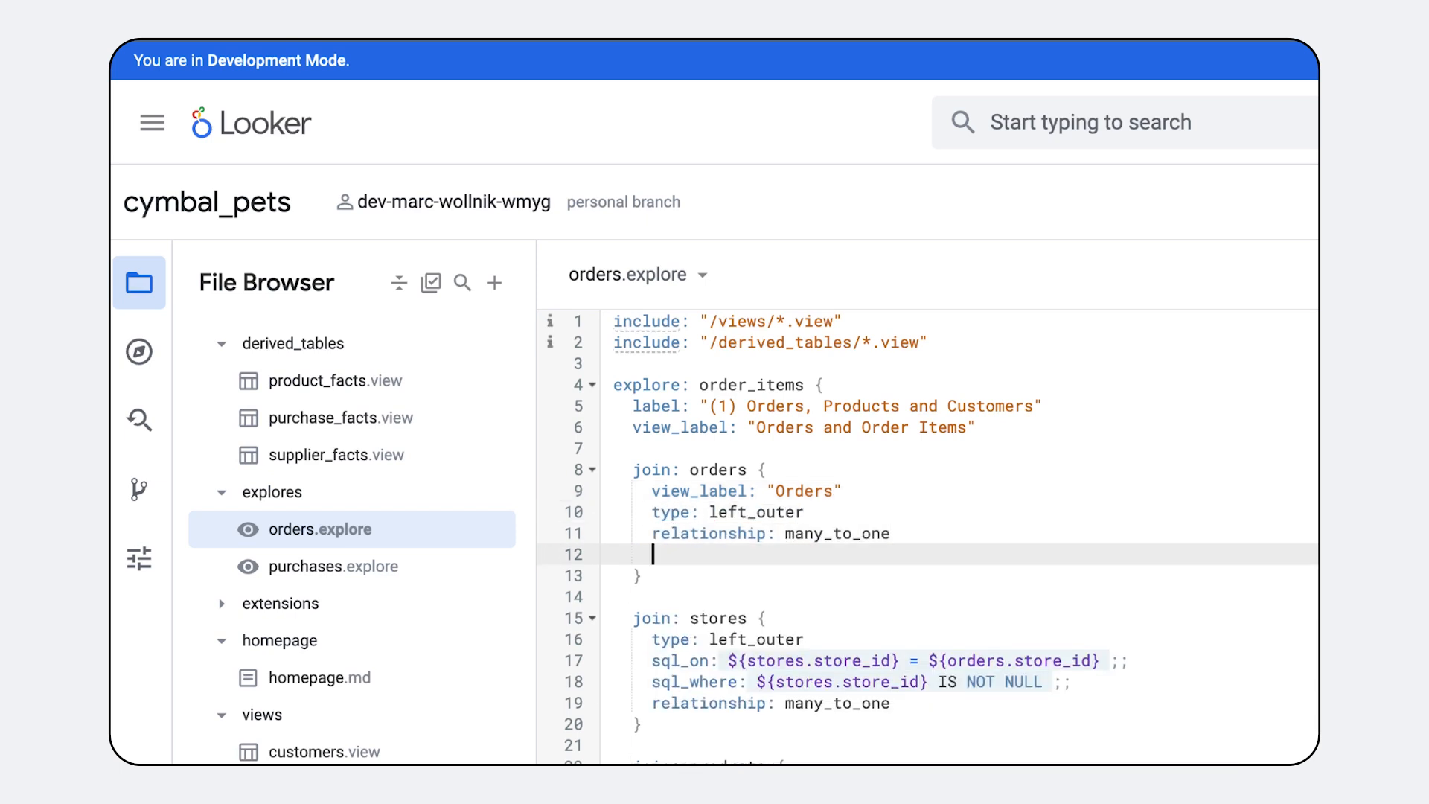
type("sql_on: orders.order_id} = order_id ;;")
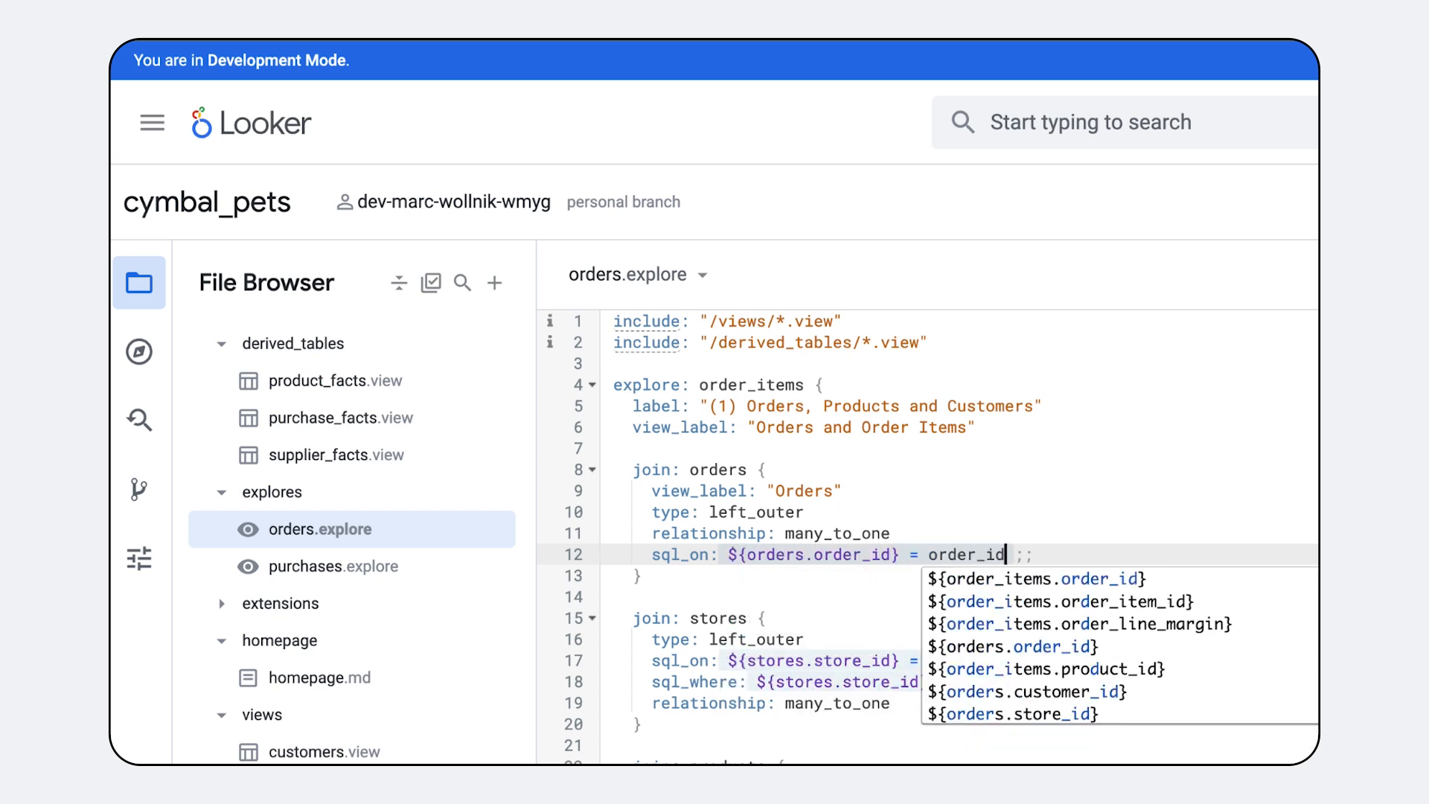
left_click(1038, 578)
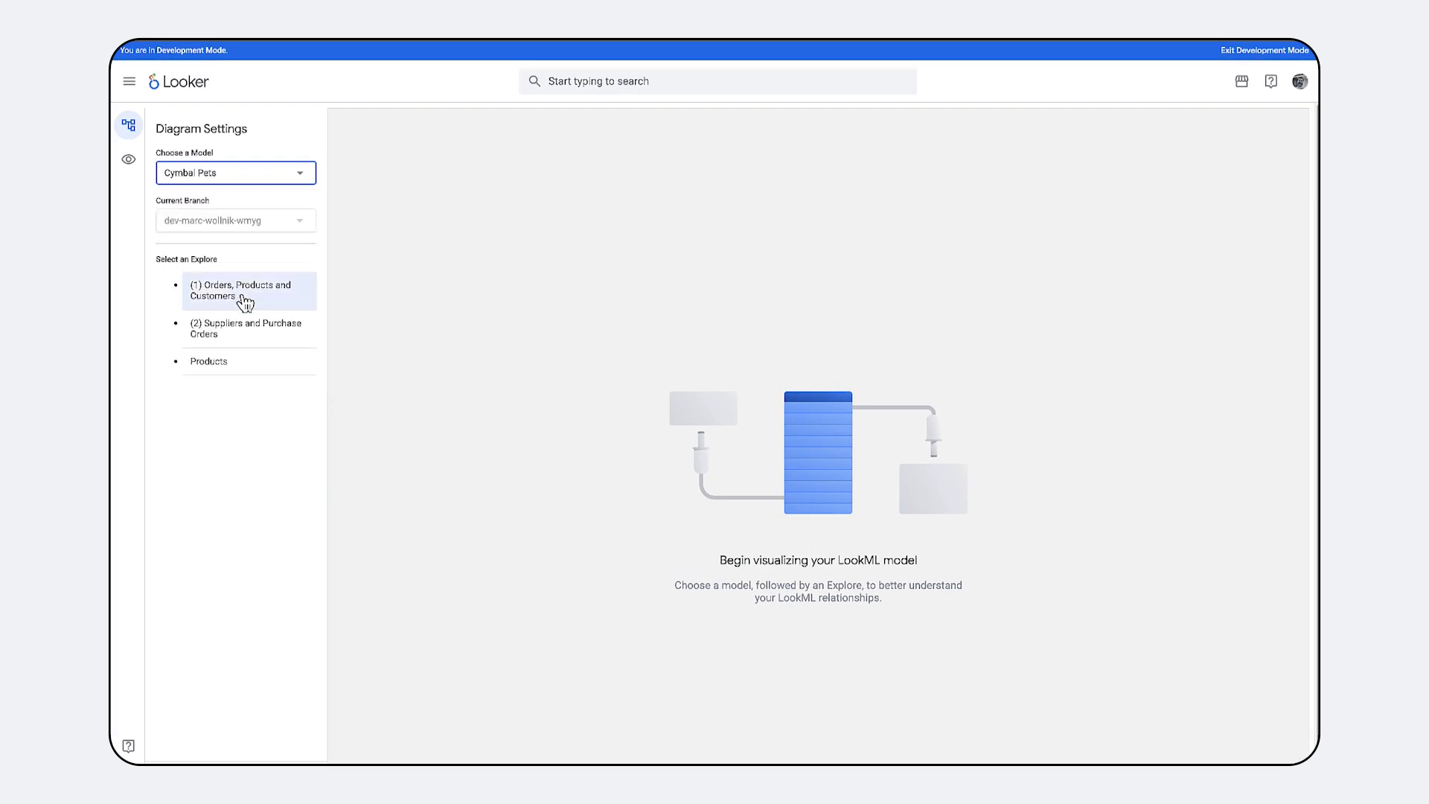
View the Orders, Products and Customers and Suppliers and Purchase Orders diagrams, then start a conversation.
left_click(241, 290)
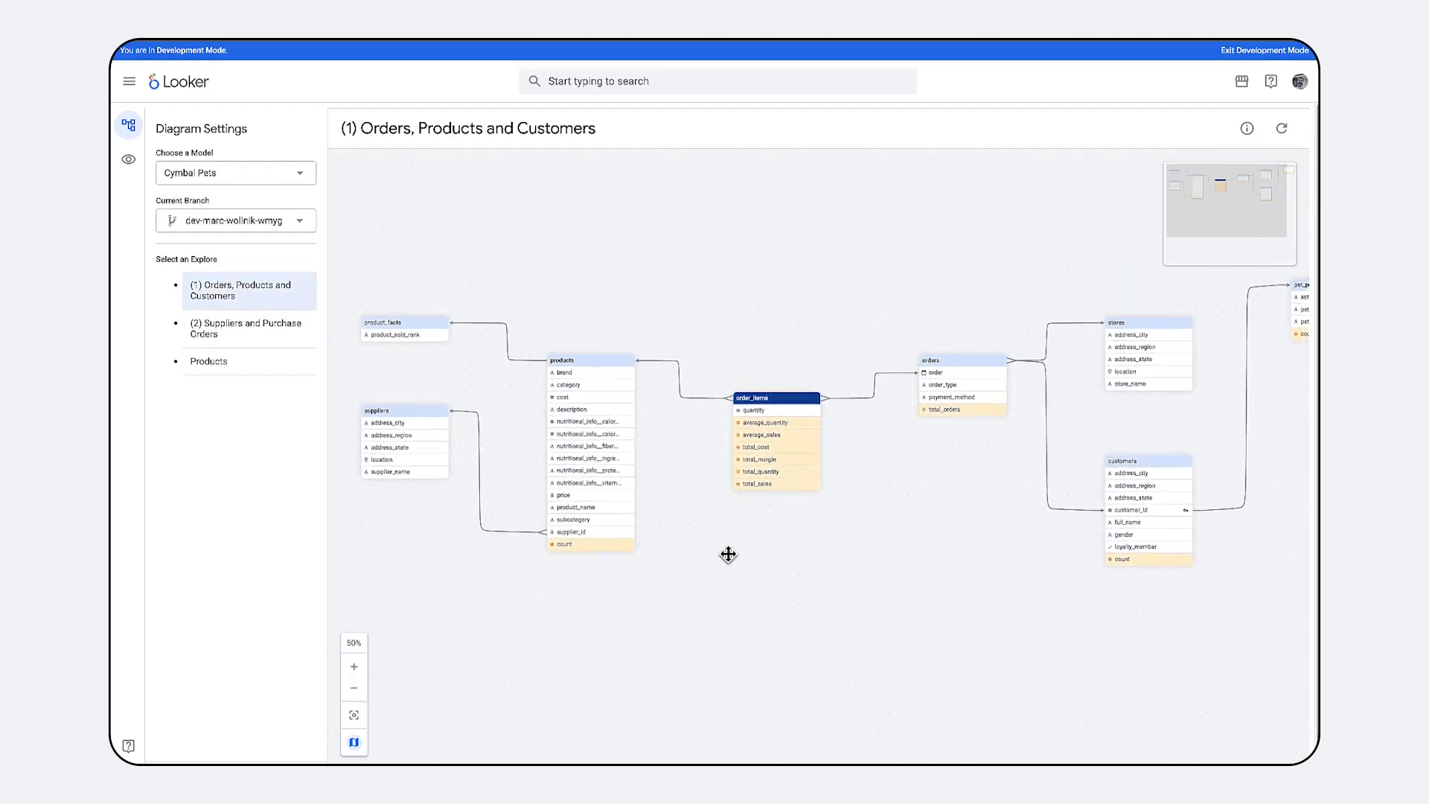
left_click(241, 327)
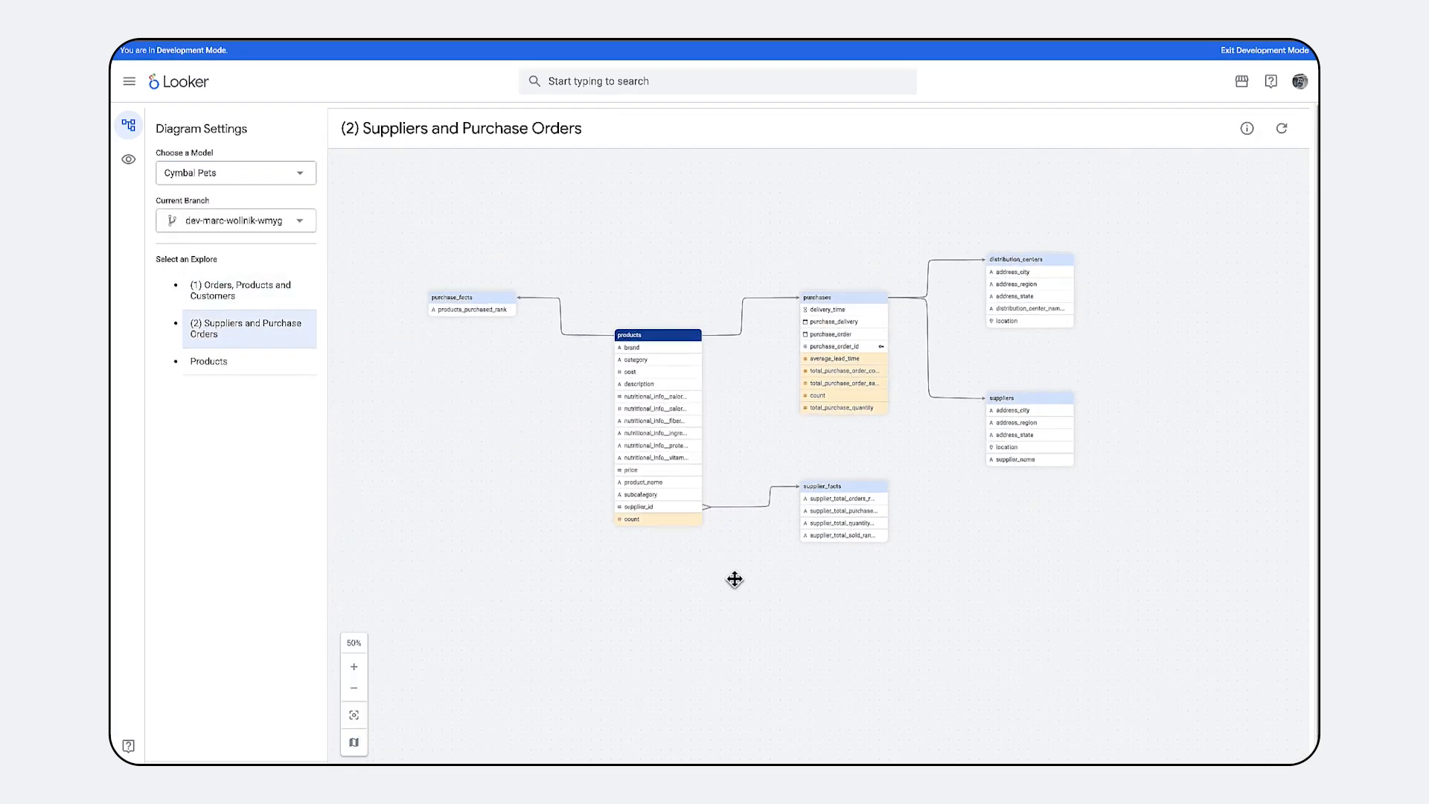
left_click(354, 667)
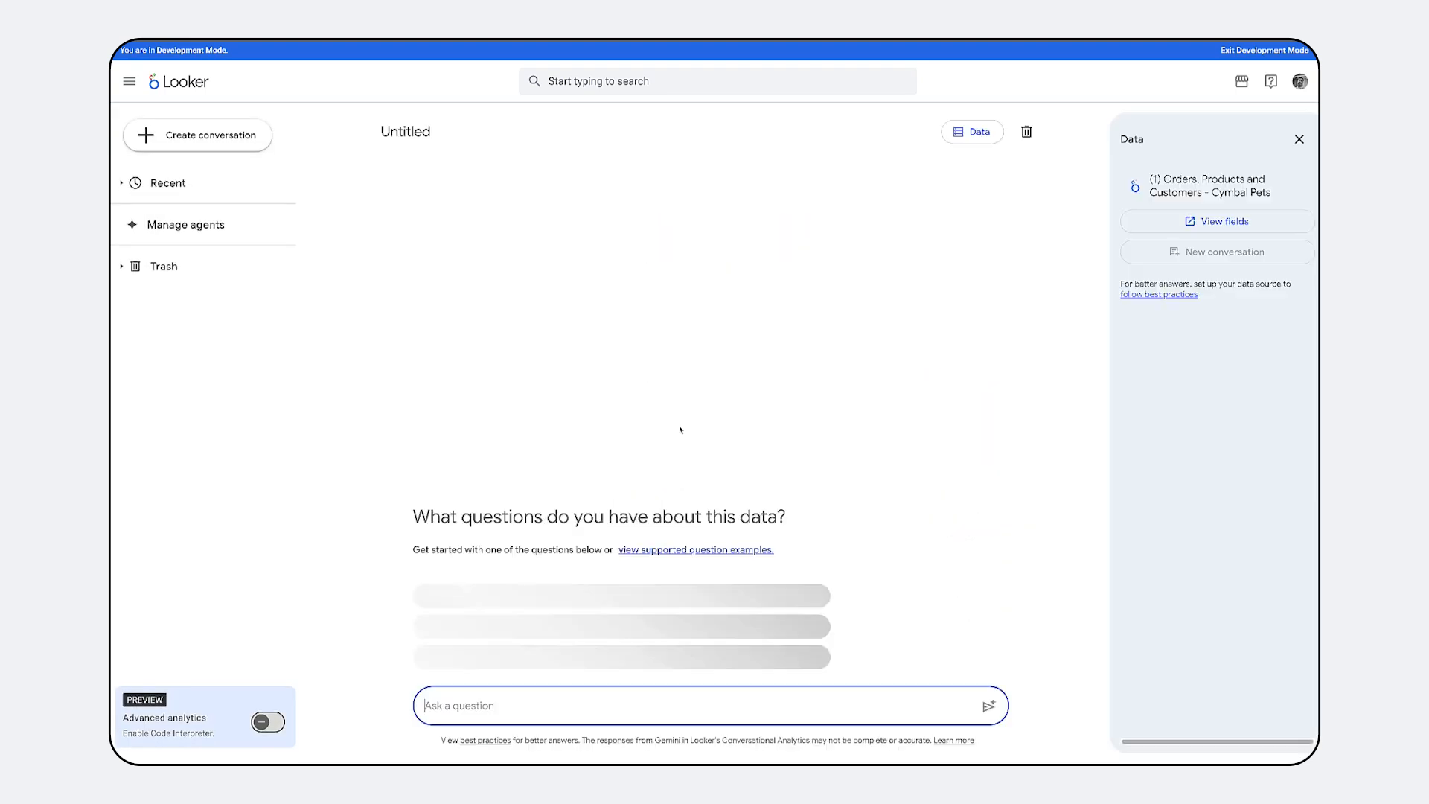
Ask for the top 5 products sold so far this year, then for a timeline chart of sales.
type("what are the top 5 products sold so far in 20")
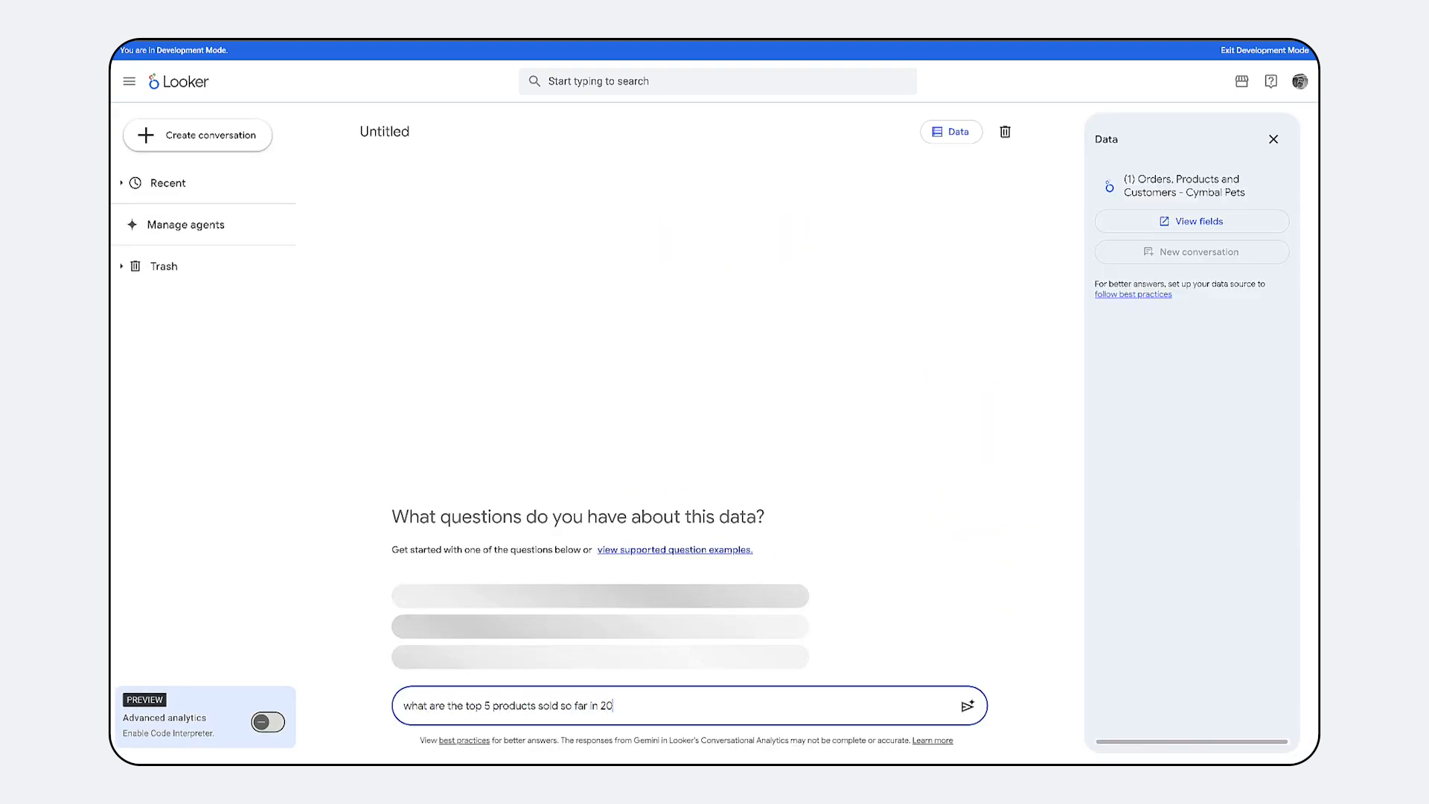
left_click(967, 704)
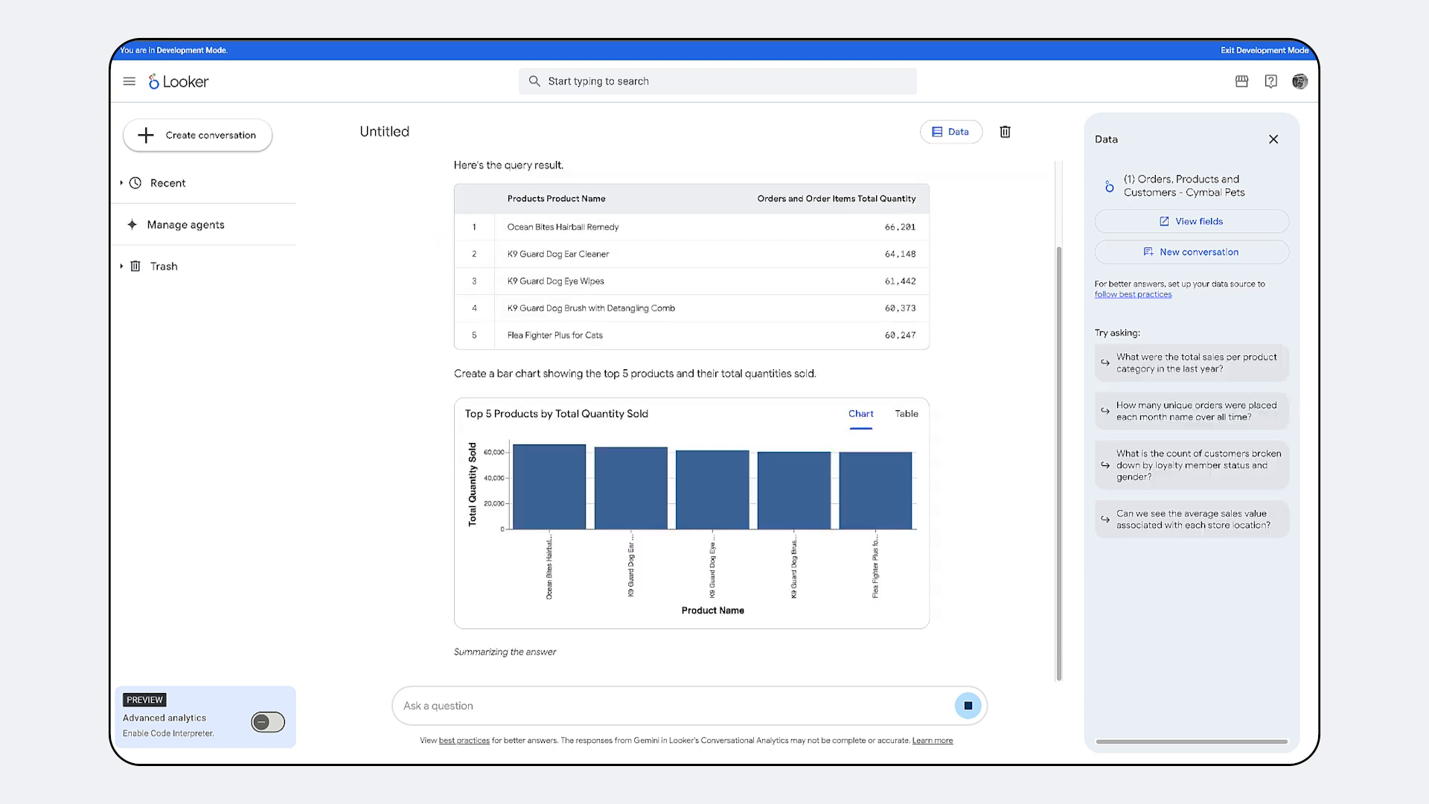
type("please show a timeline chart of")
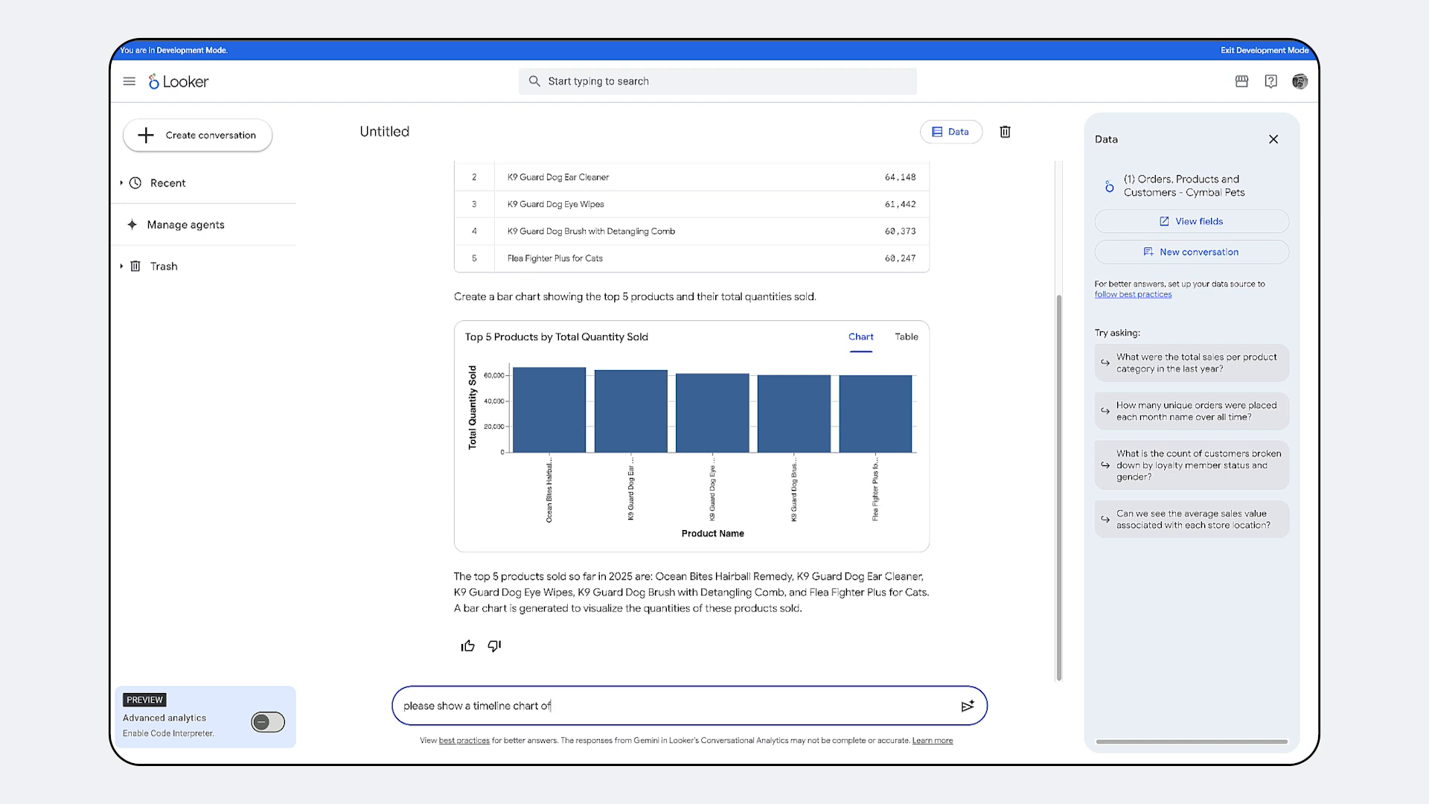
left_click(969, 705)
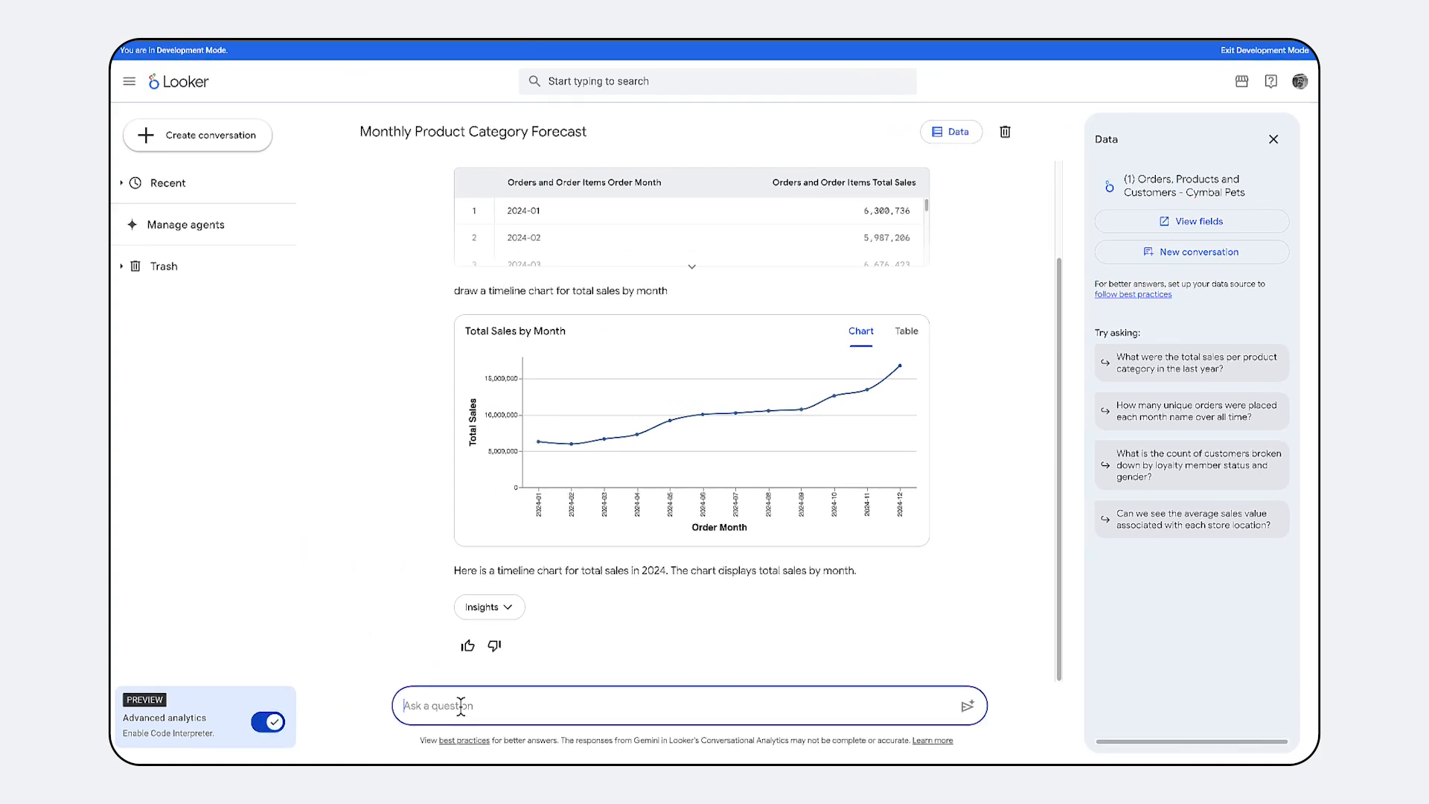
Request a monthly forecast by product category and read through the answer.
type("Show a monthly forecast by product category for the next 3 months. Visualize in a")
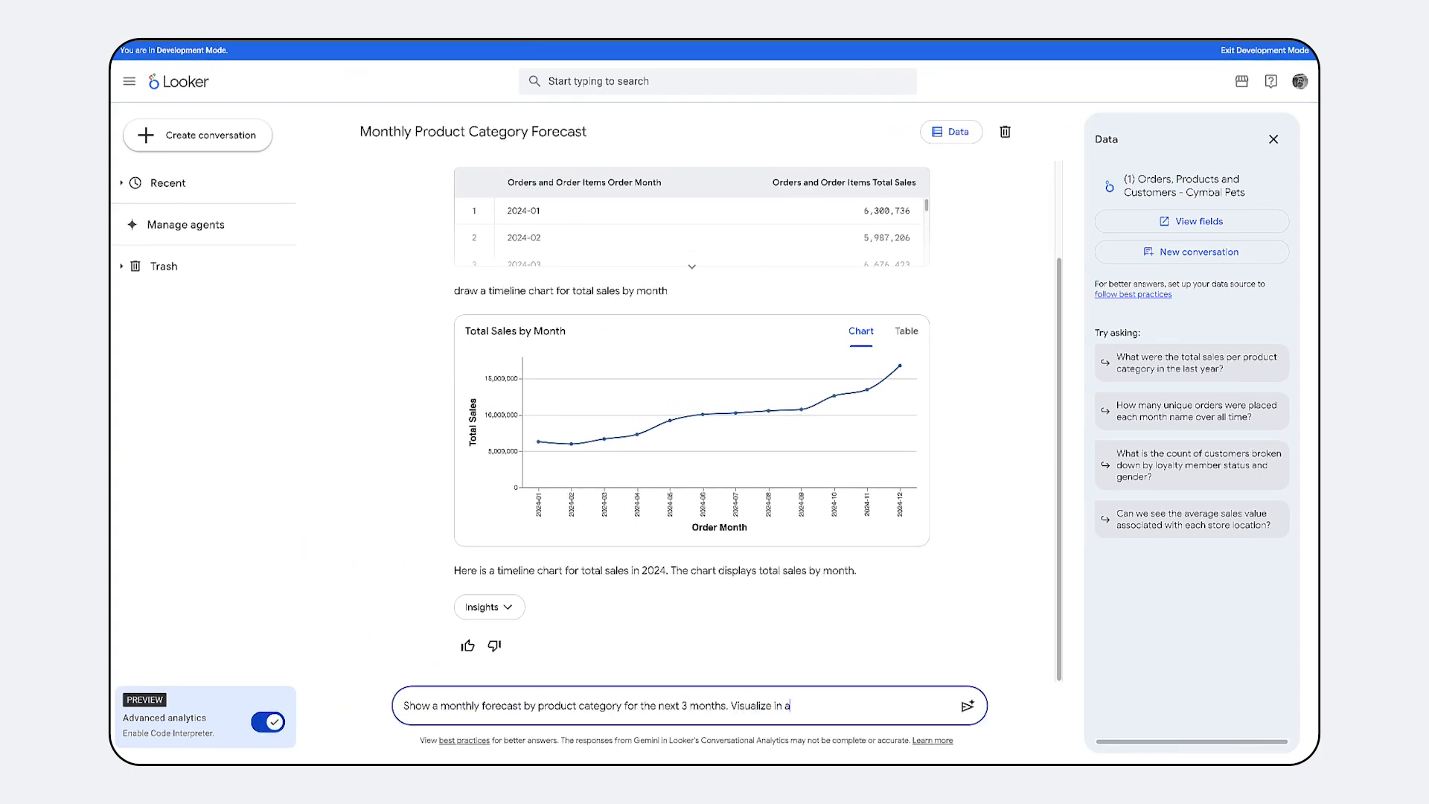
left_click(967, 705)
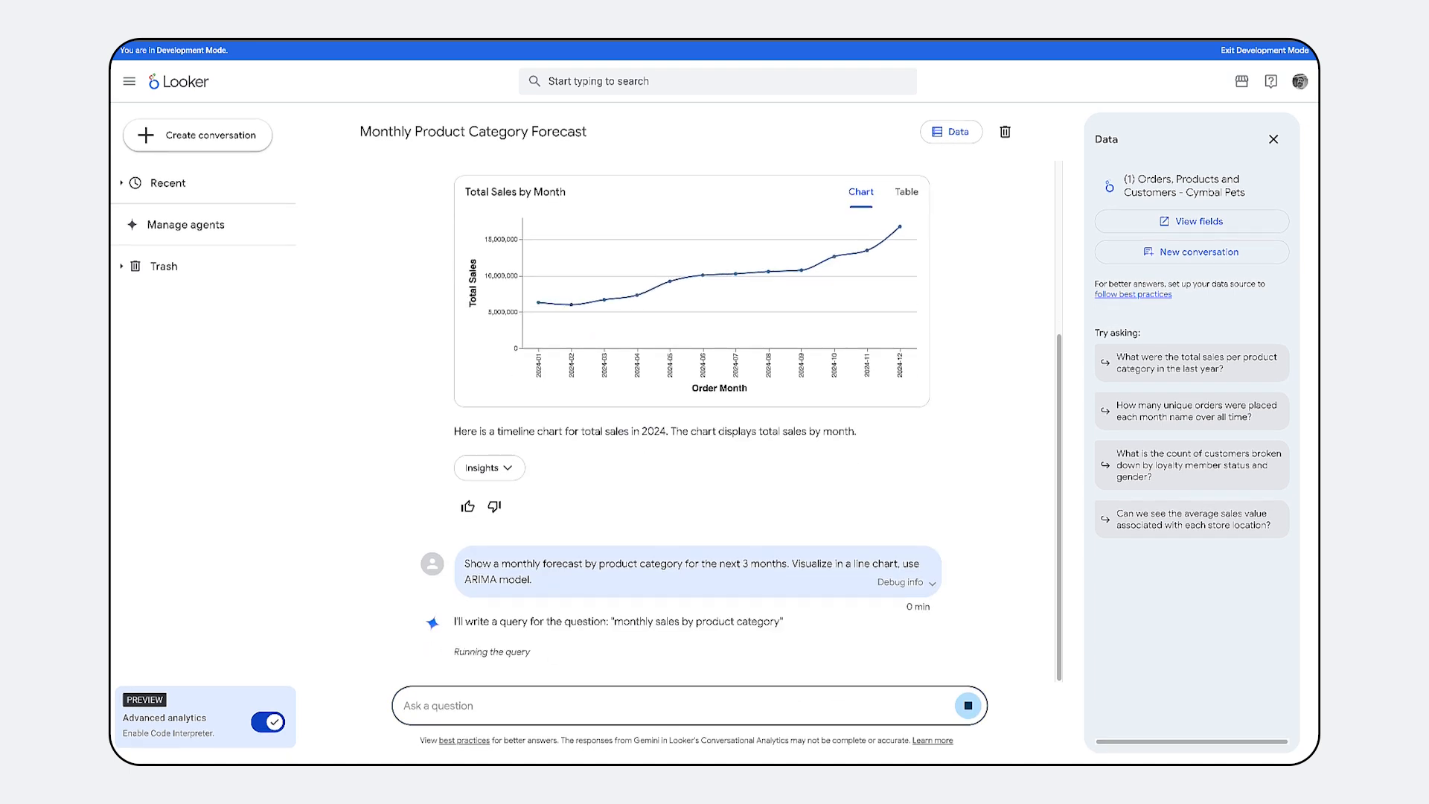
scroll("down", 3)
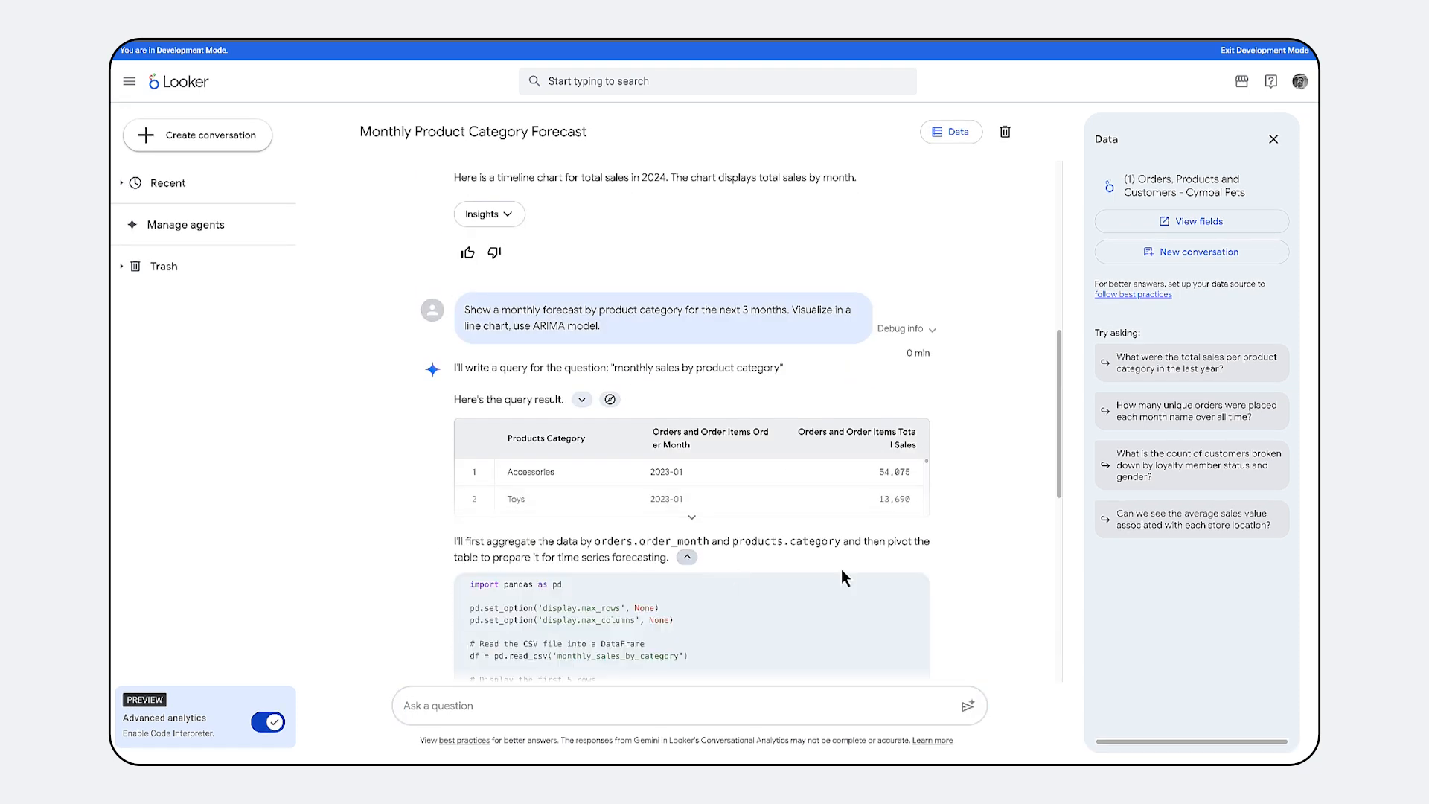
scroll("down", 3)
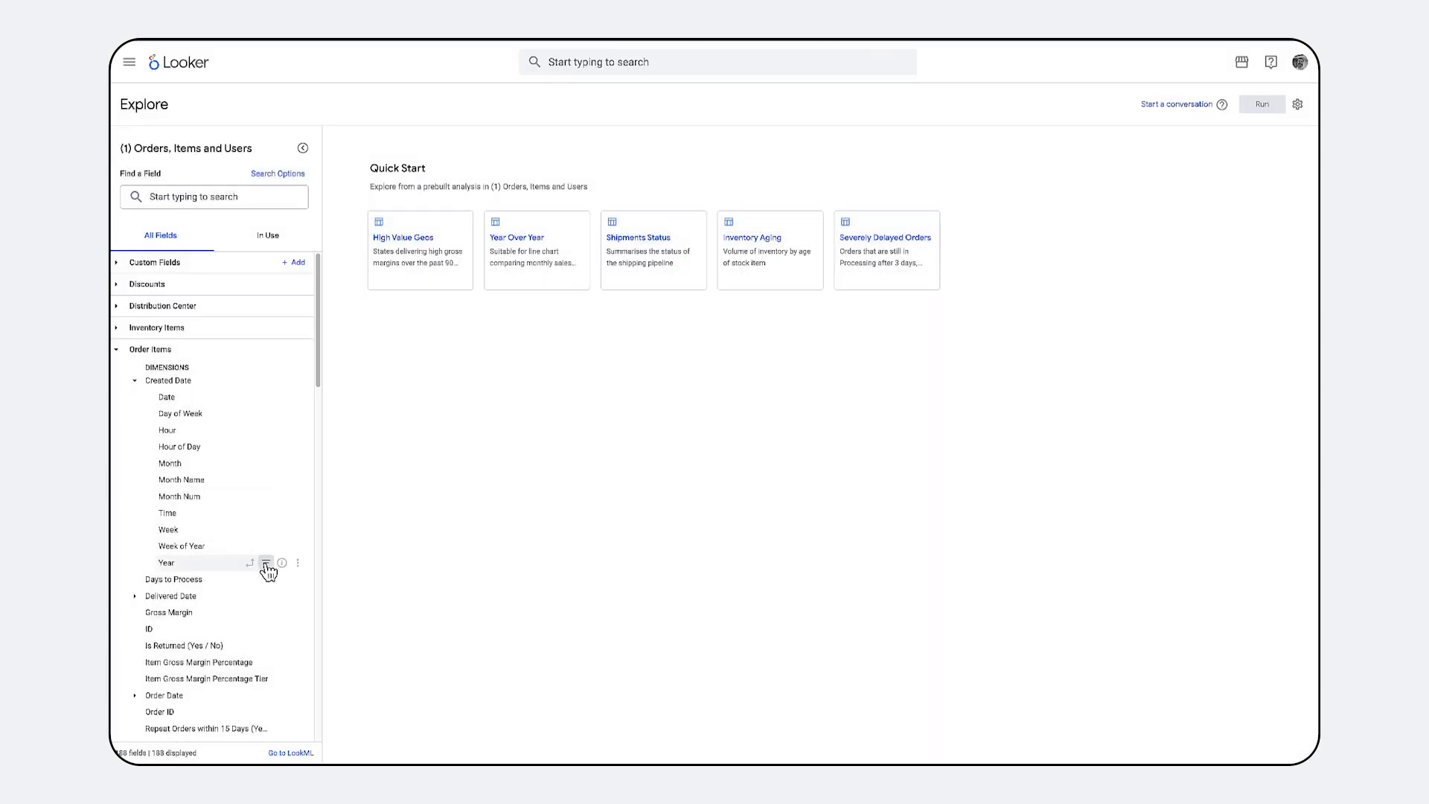
Query 30 Day Repeat Purchase Rate by Users Age Tier, check its SQL, and return to Results.
left_click(265, 563)
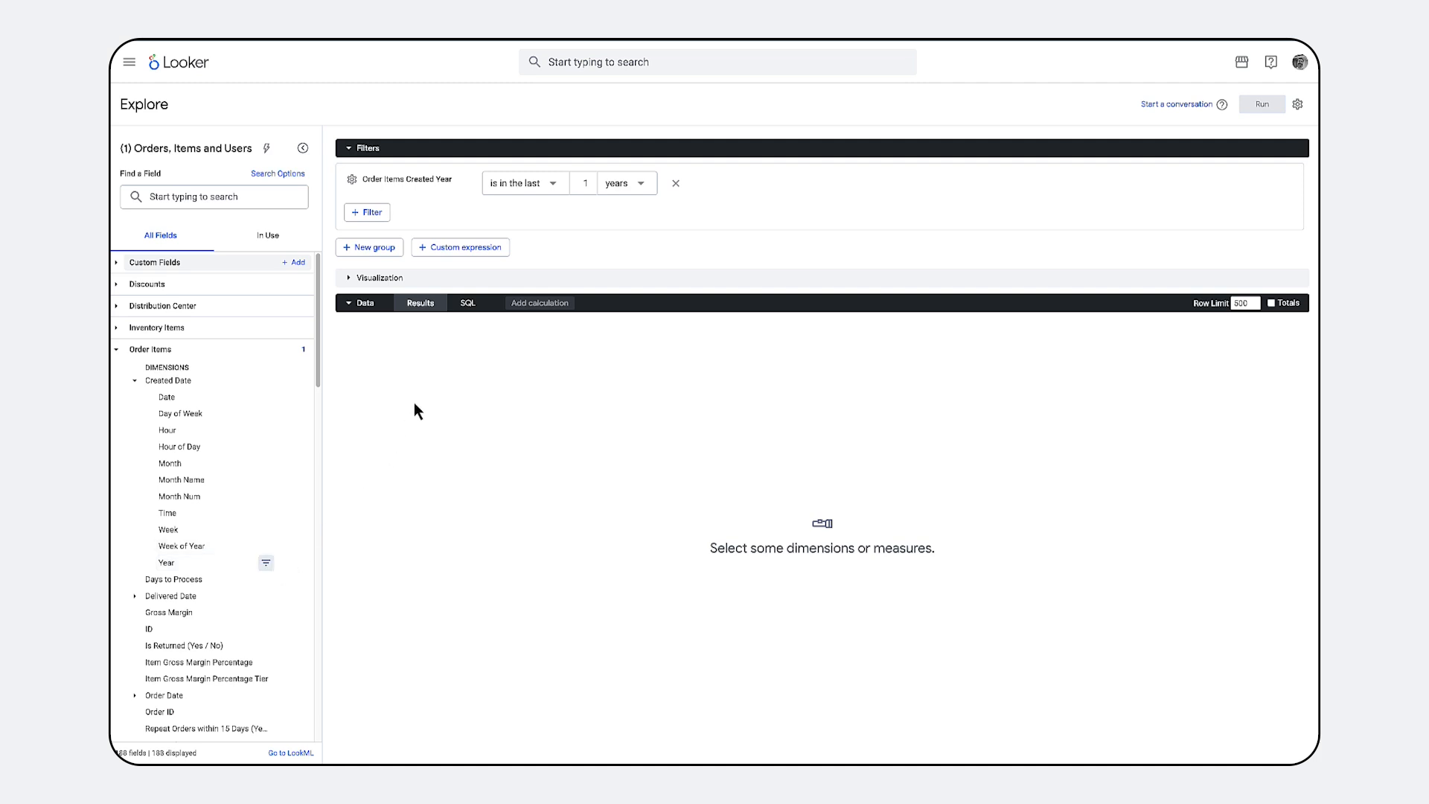
scroll("down", 3)
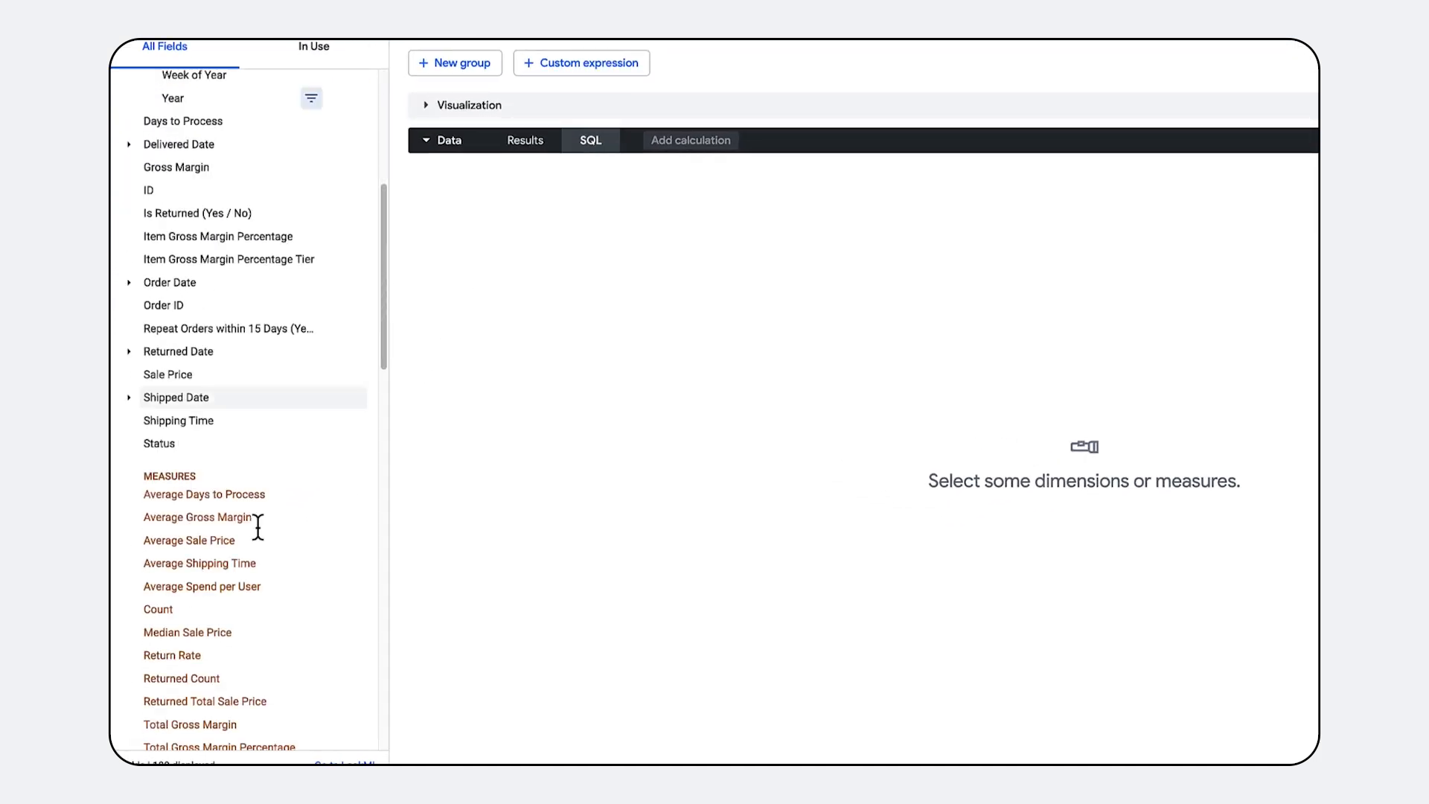
left_click(214, 473)
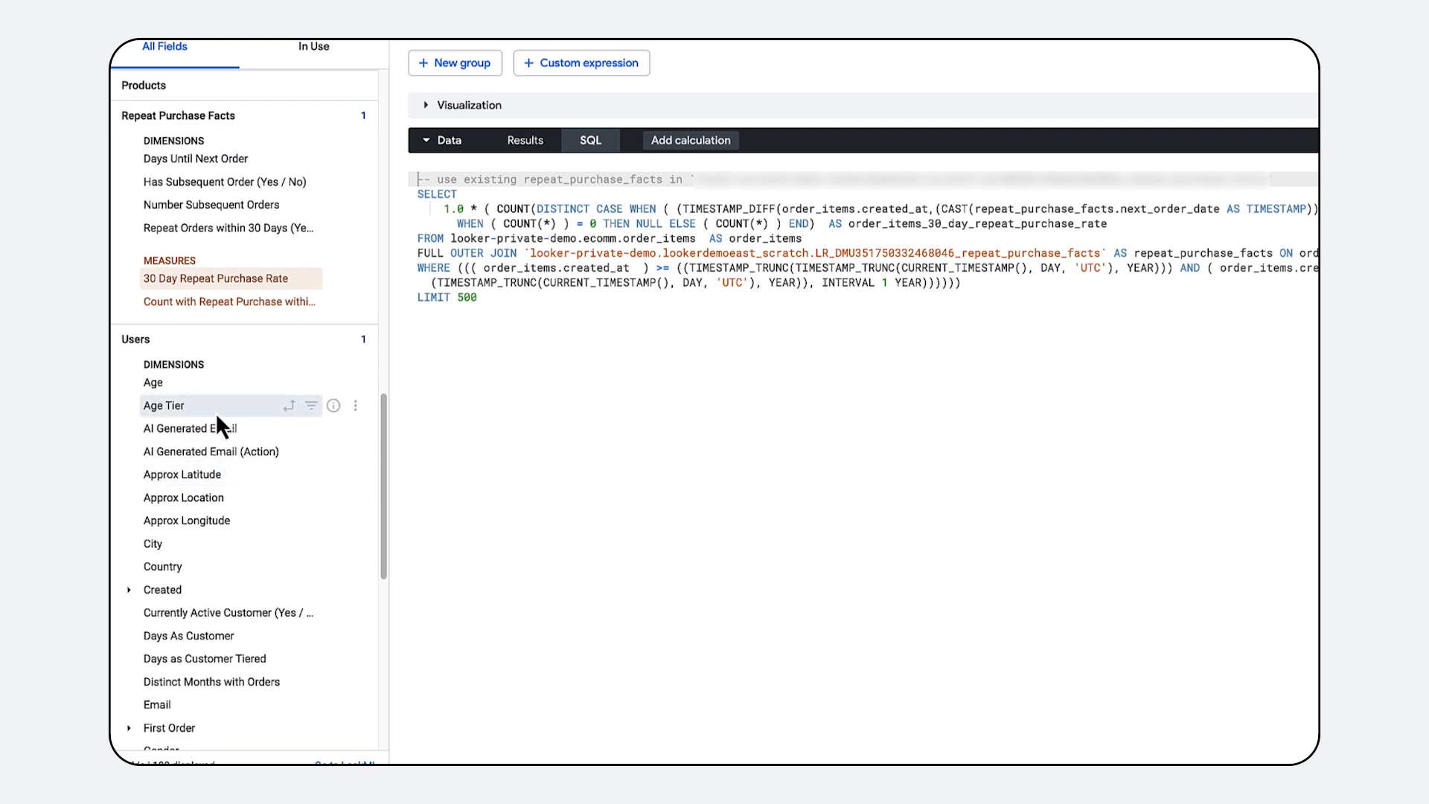
left_click(164, 404)
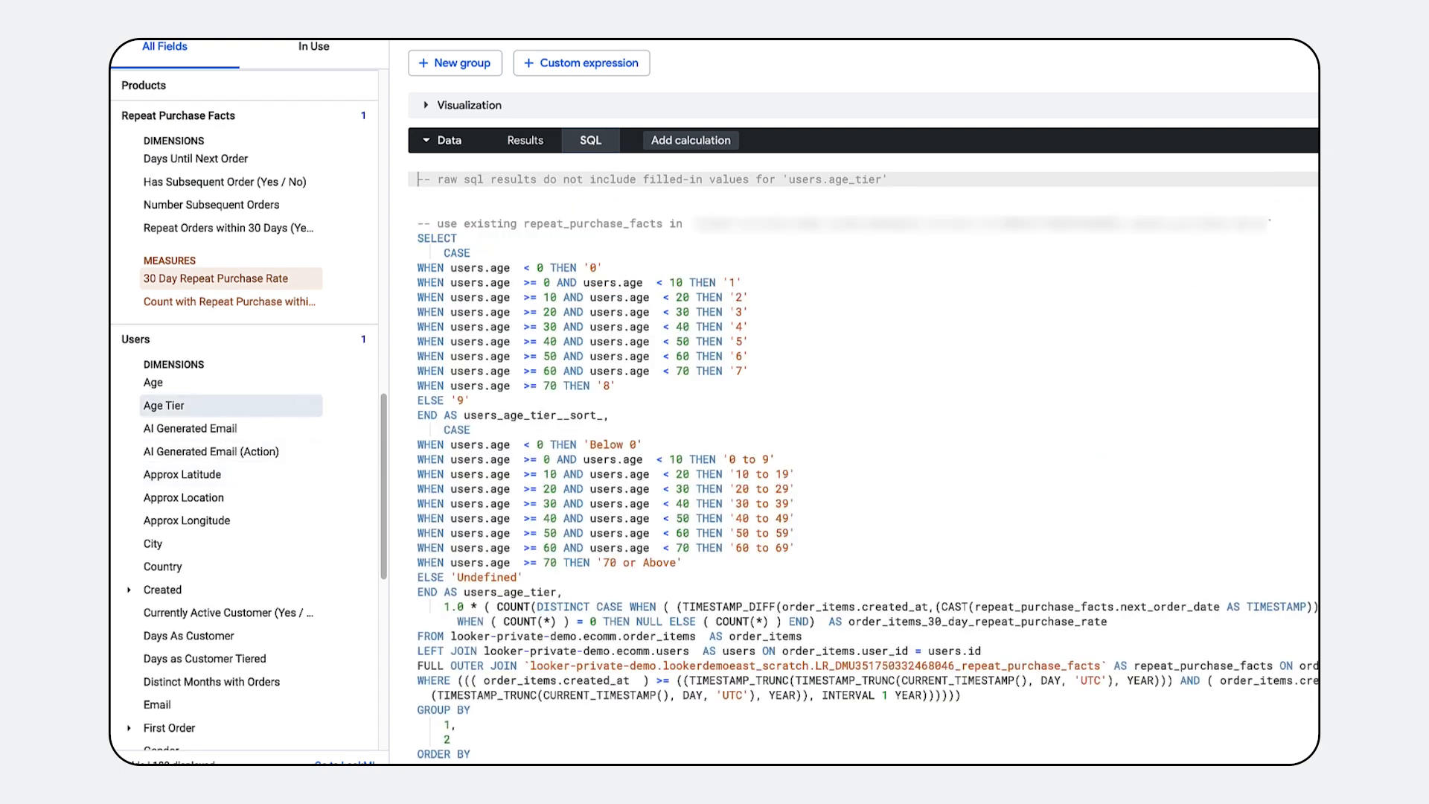
mouse_move(526, 140)
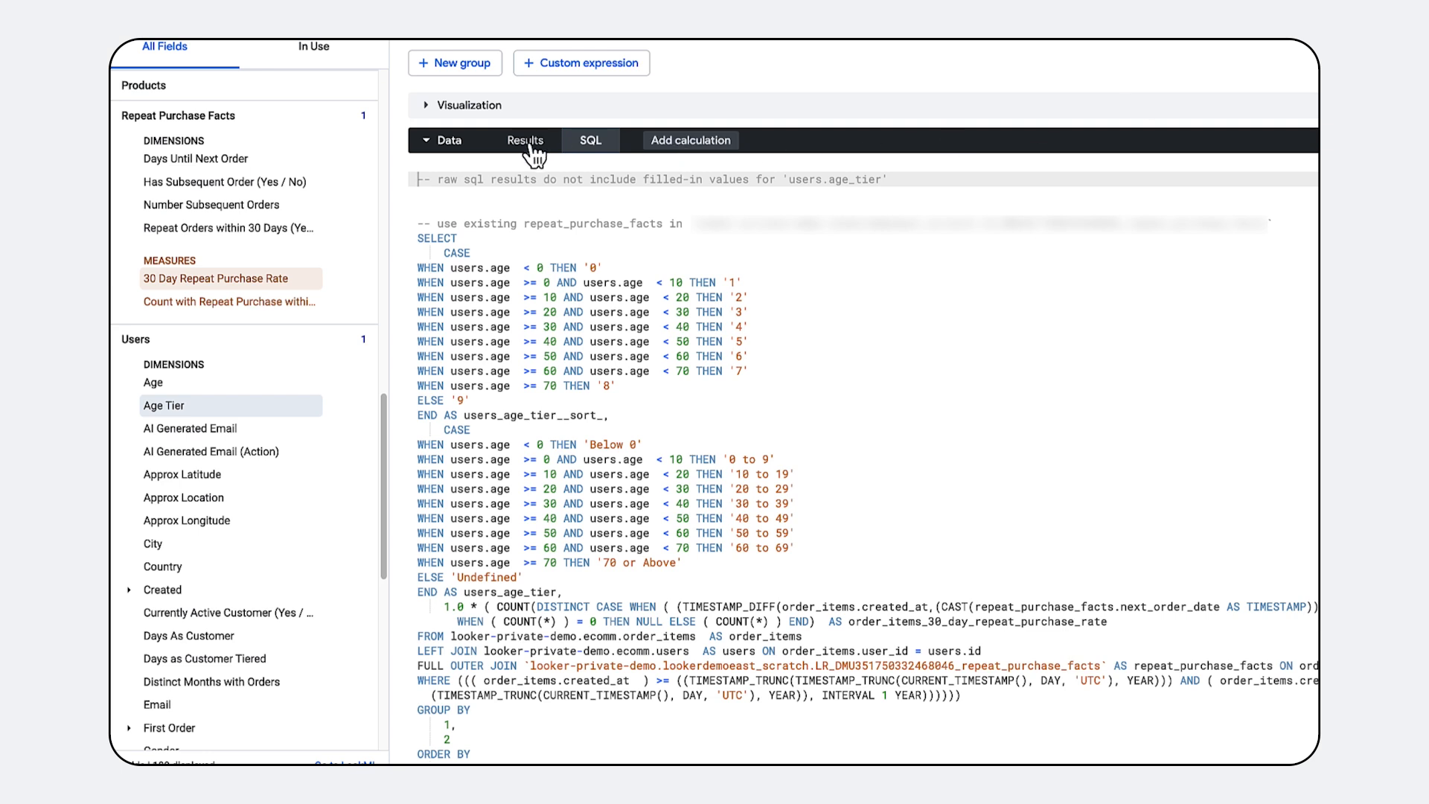
left_click(525, 140)
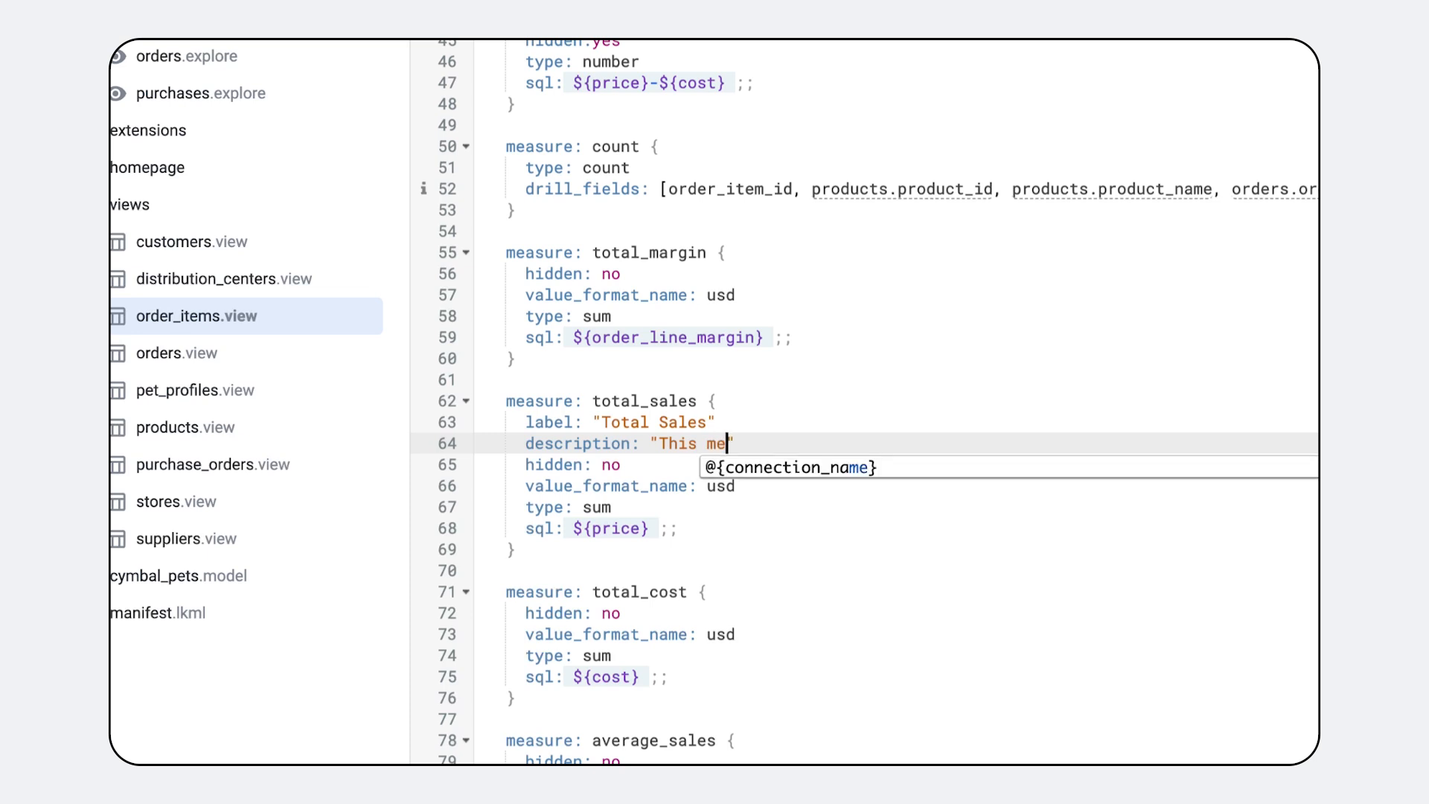
Write the description "This measure sums up price per order item to determine total sales" for total_sales.
type("asure sums")
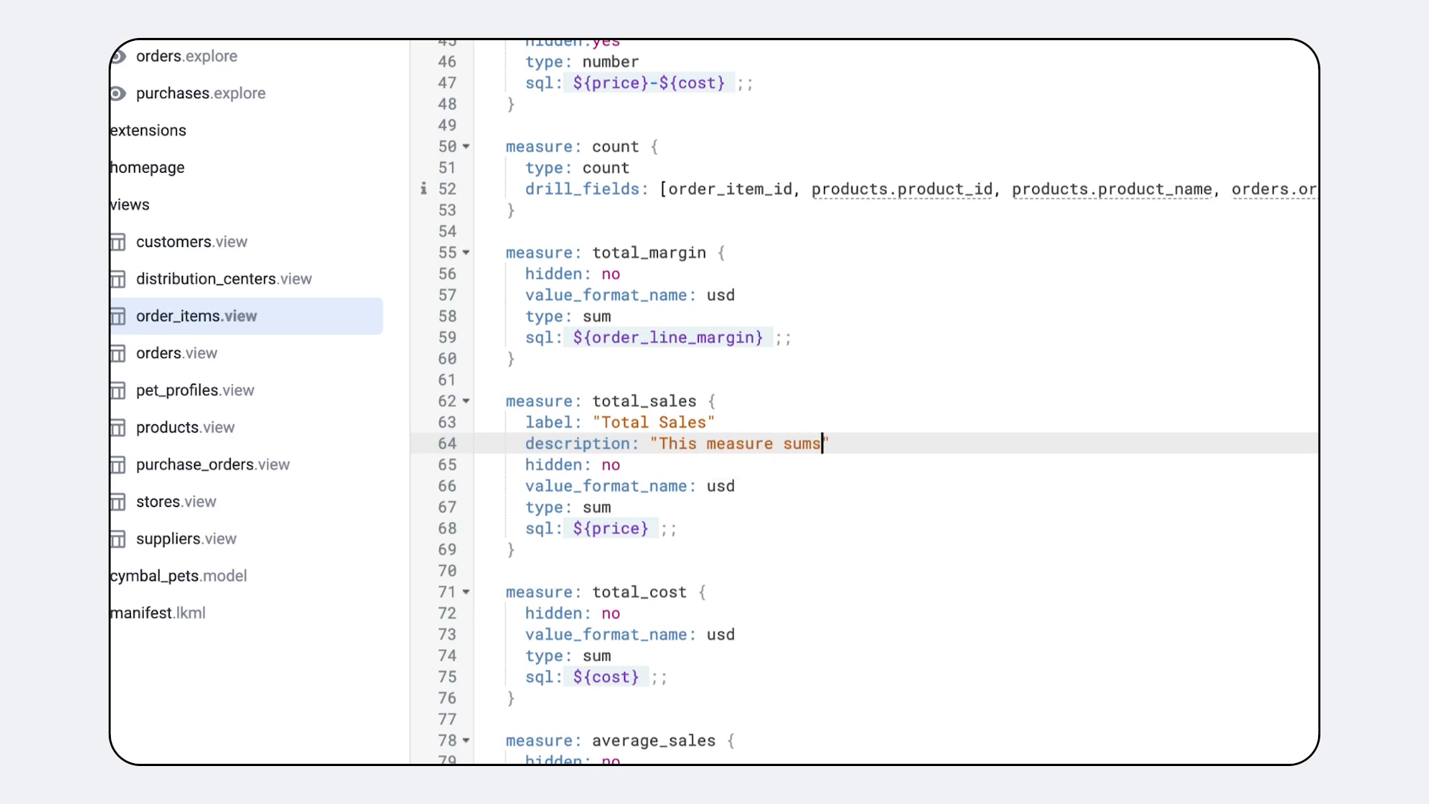
type("up price")
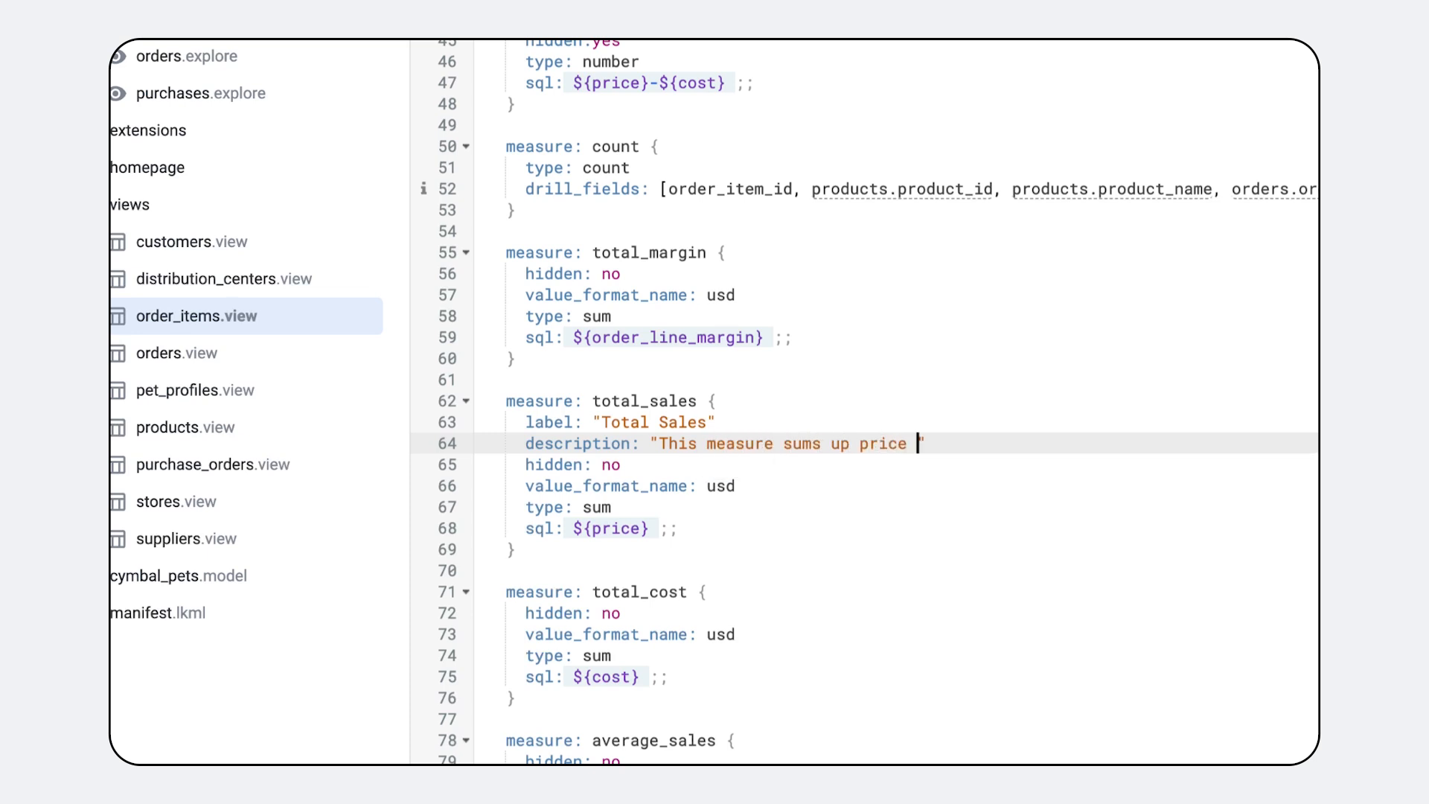
type("per order i")
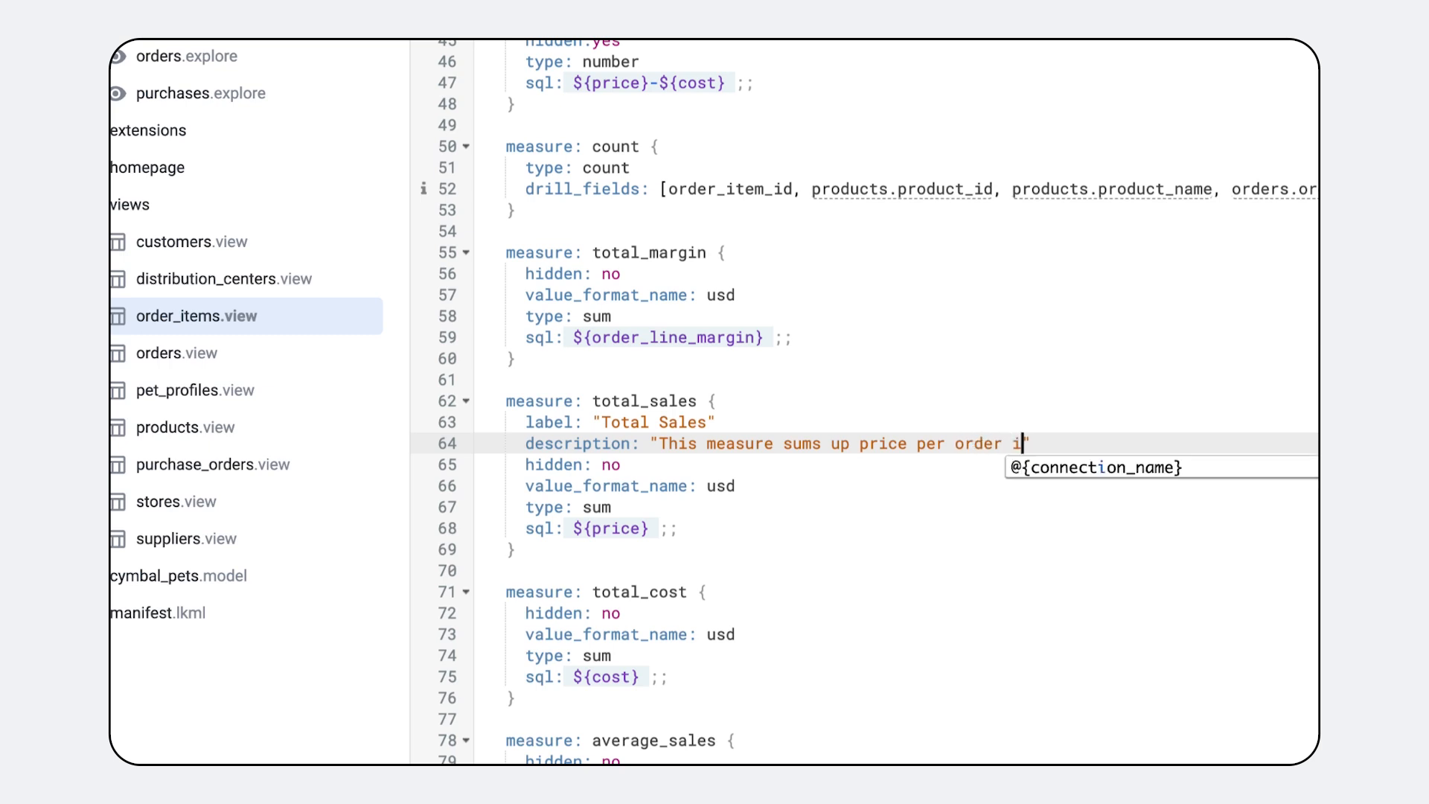
type("tem to determine total sales")
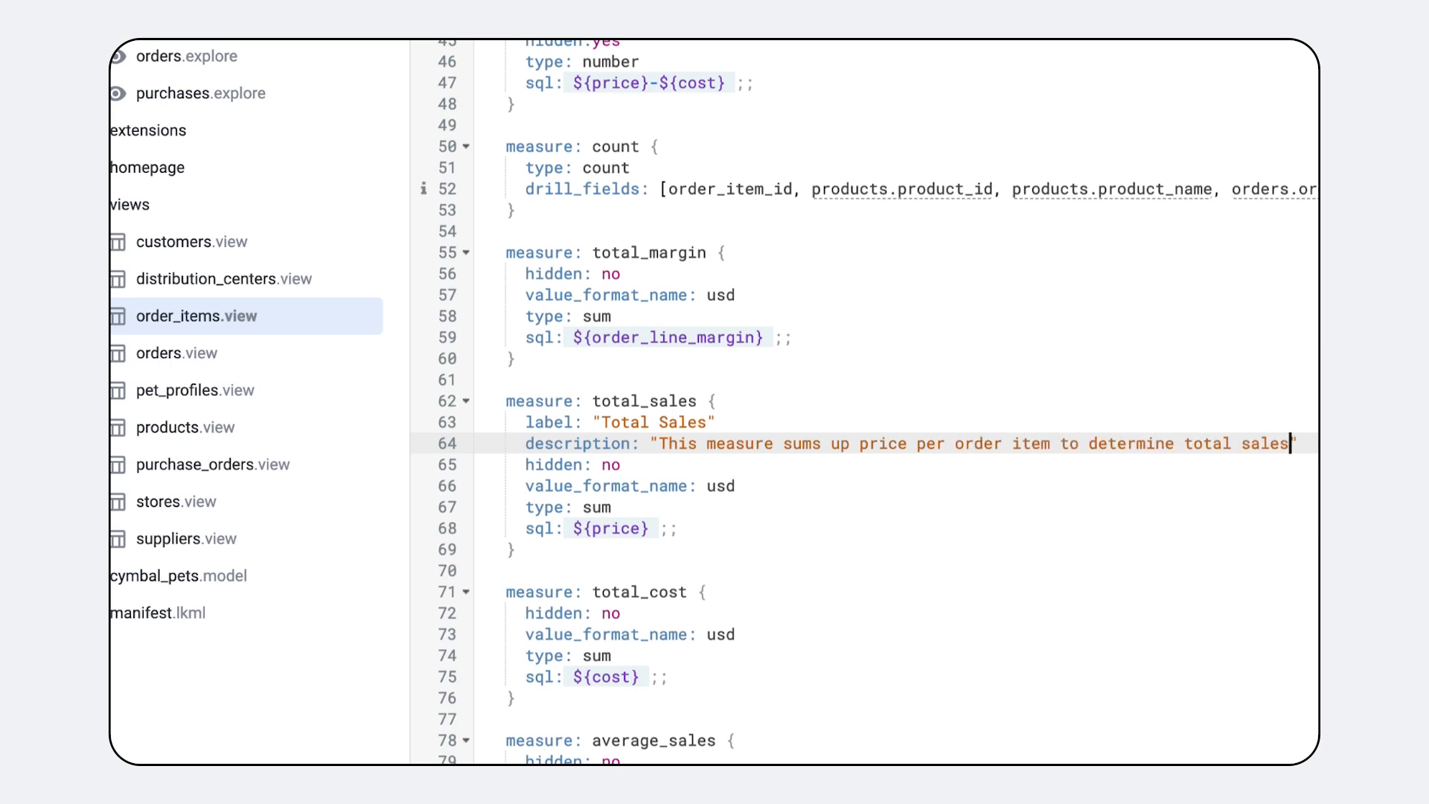
left_click(186, 427)
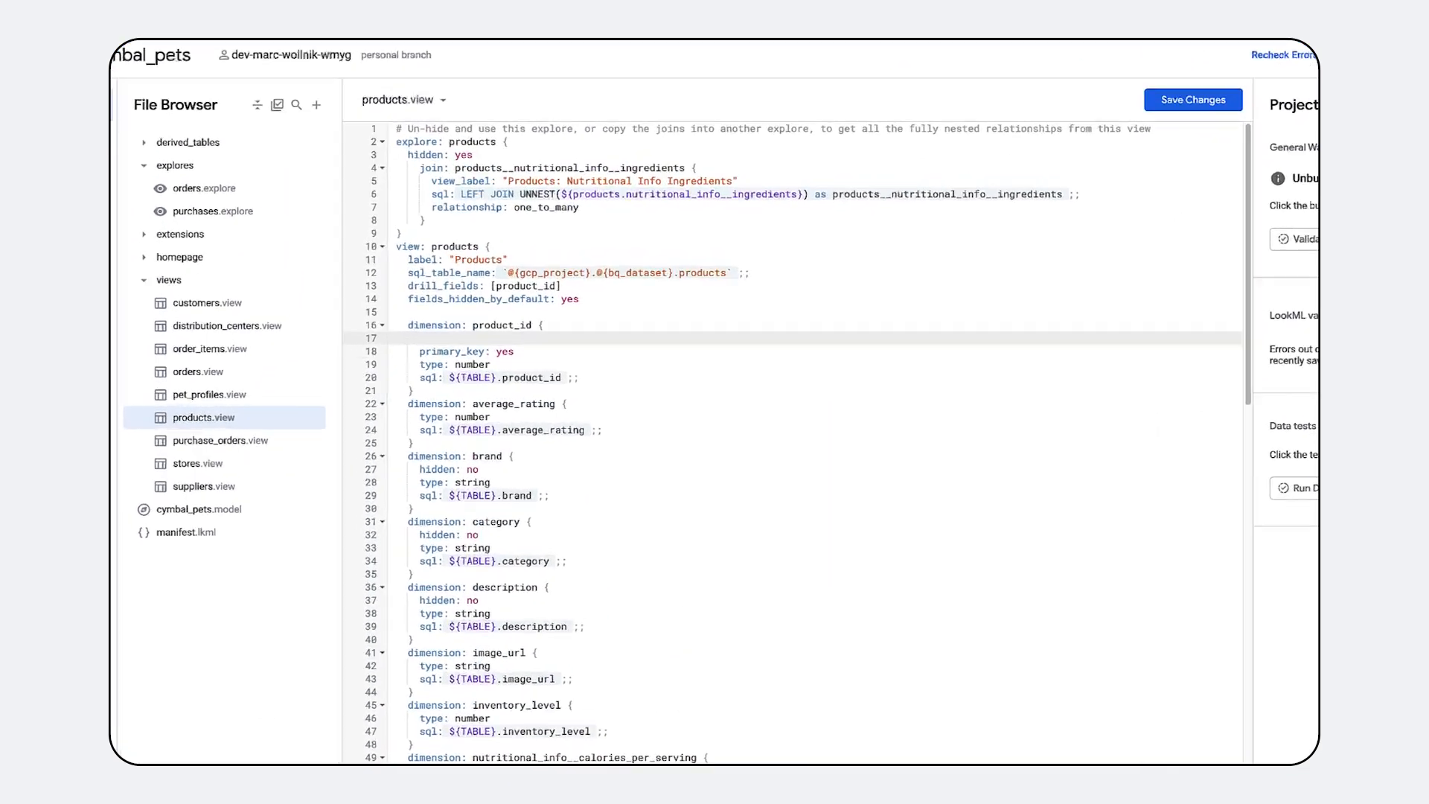
Label product_id "Unique product ID" and describe it as the primary key.
type("label: \"Unique product ID")
type("description: \"Unique product id identifier, serves as p")
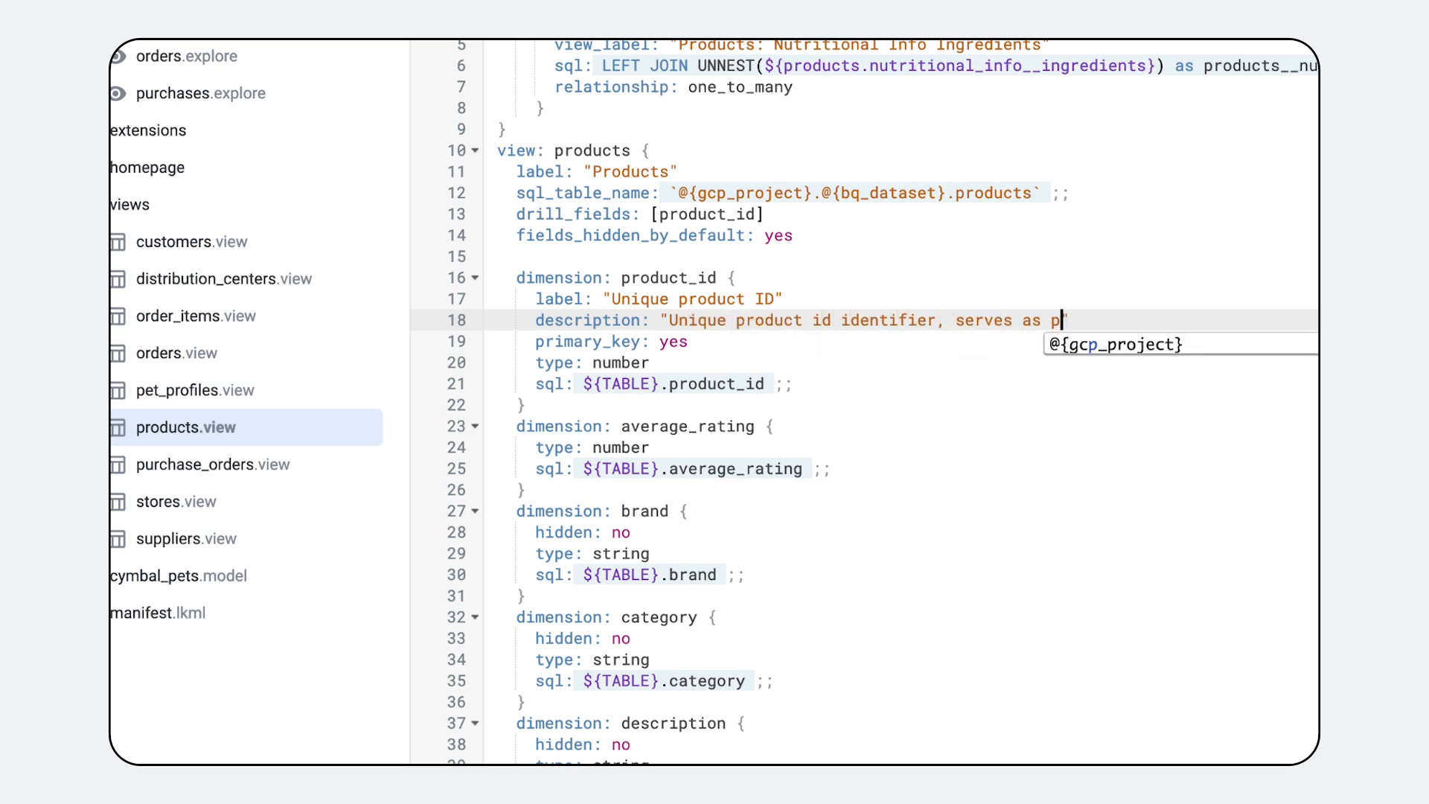
type("rimary key in")
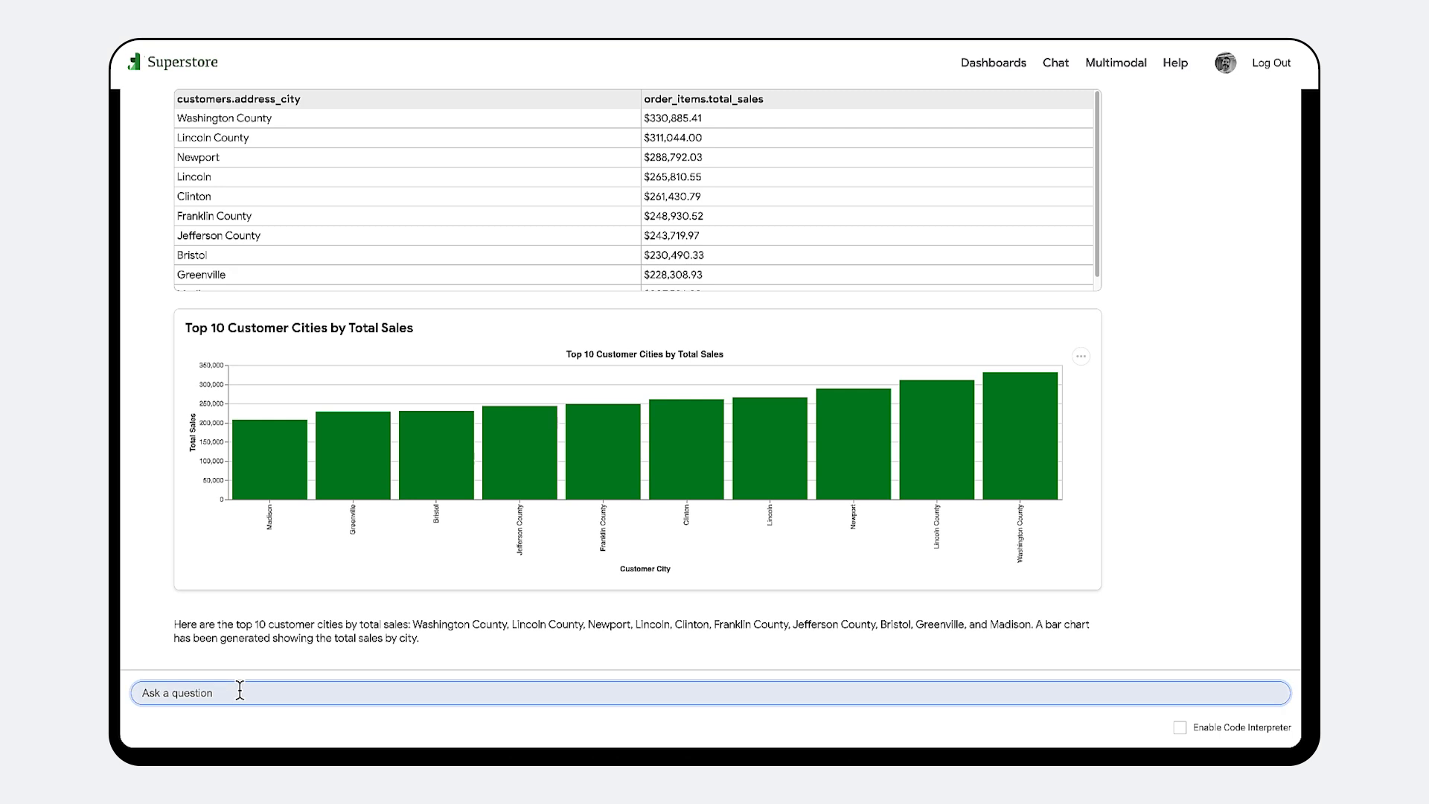
Ask about total sales in 2024 in Washington county per month, then the suggested online vs offline sales question.
type("How were t")
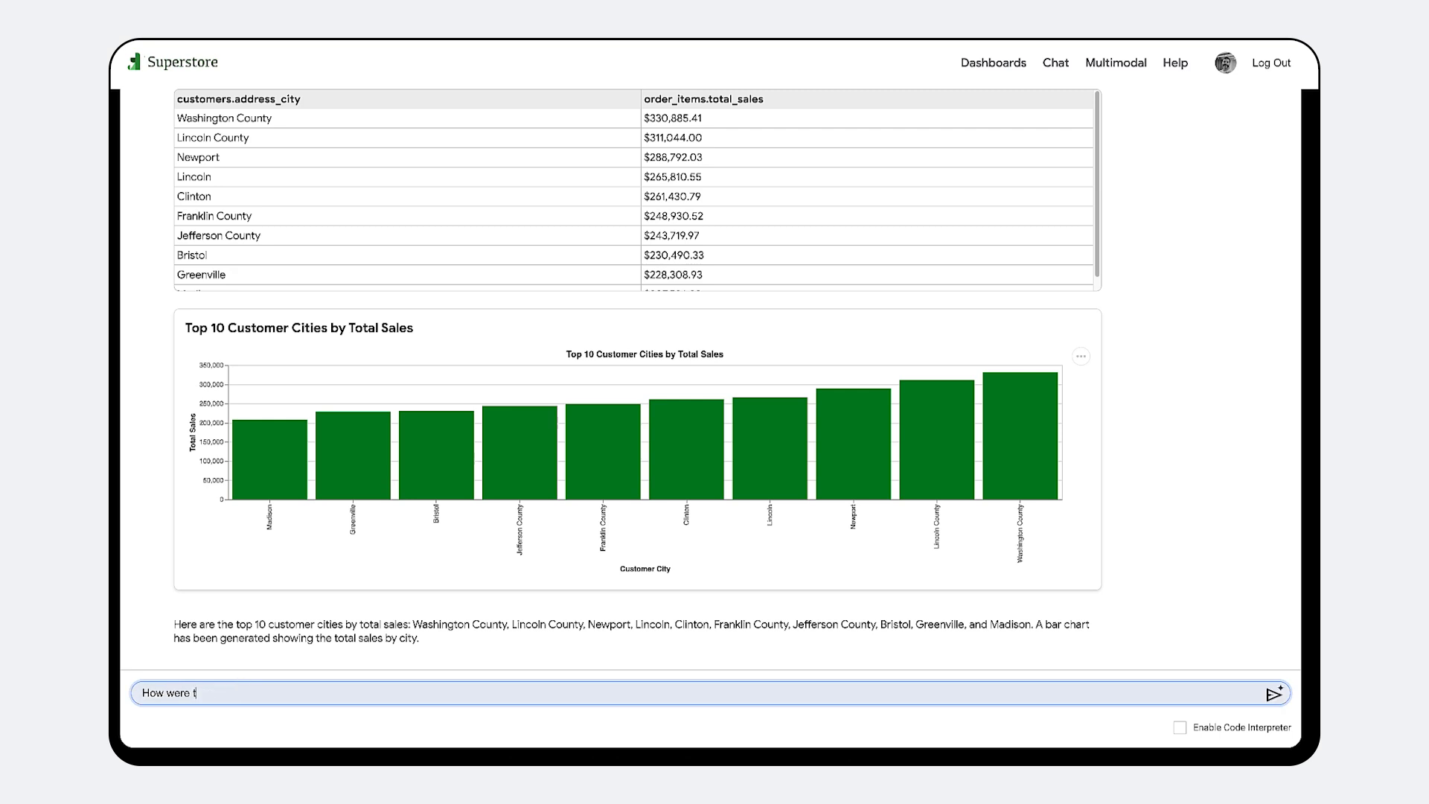
type("otal sales in 2024")
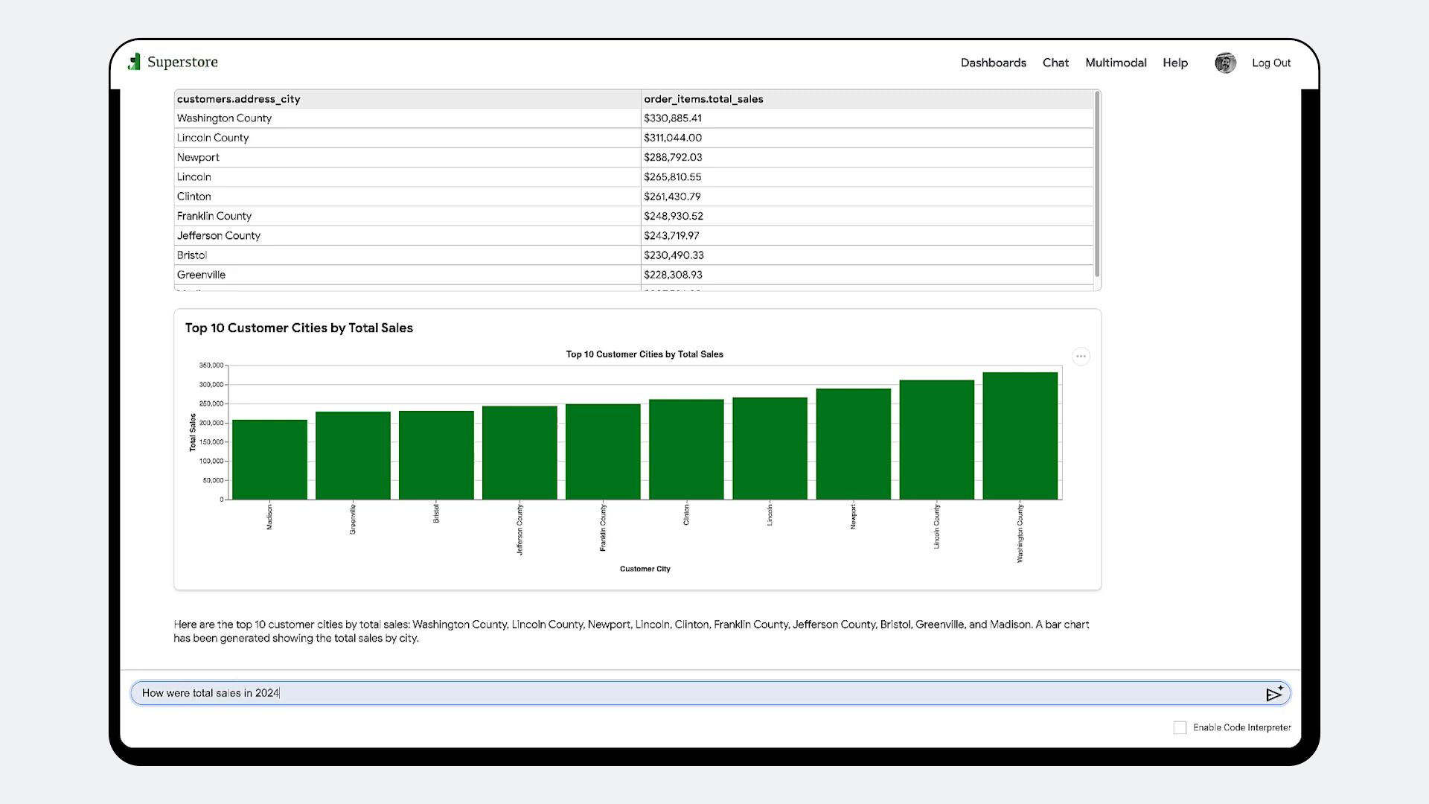
type("in washington county per m")
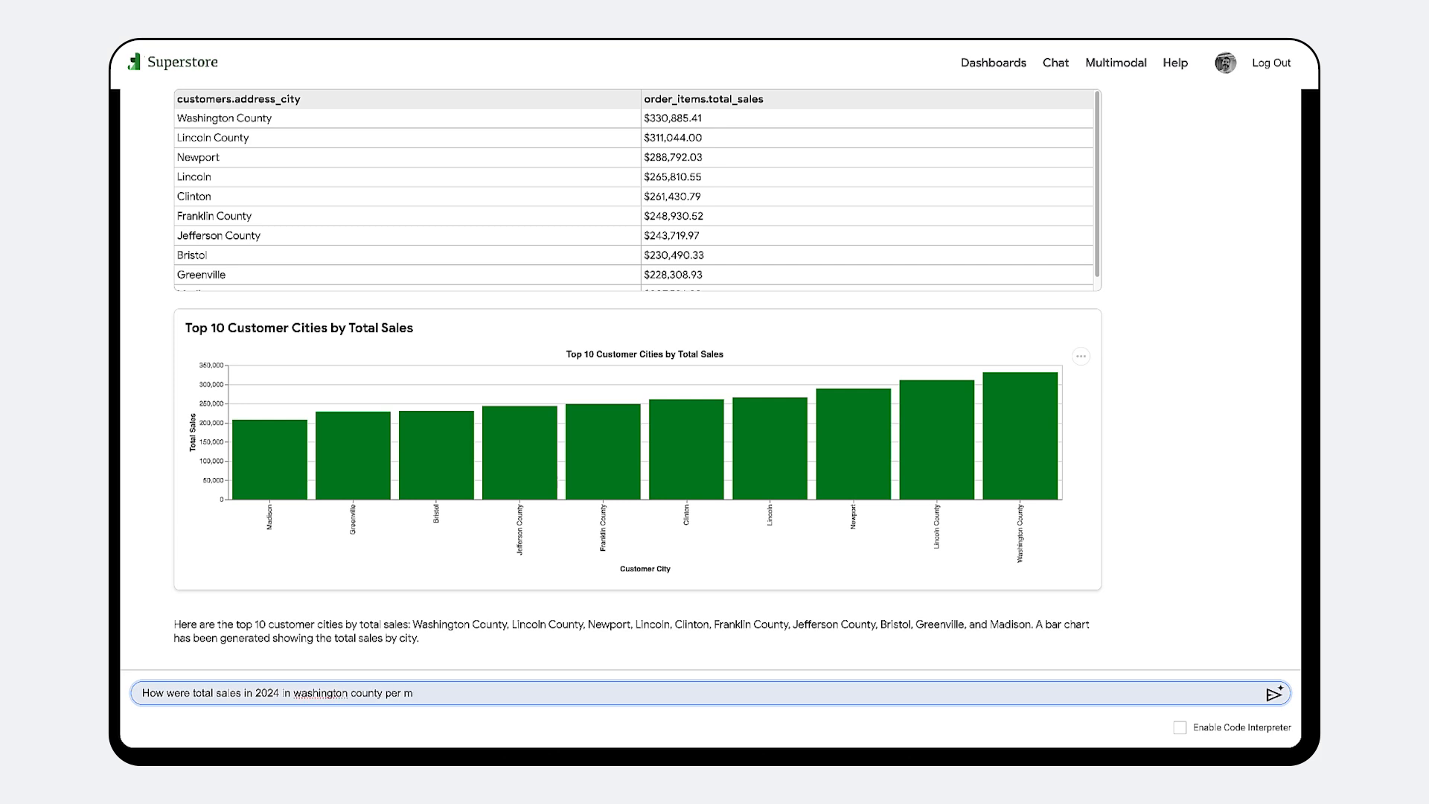
left_click(1272, 692)
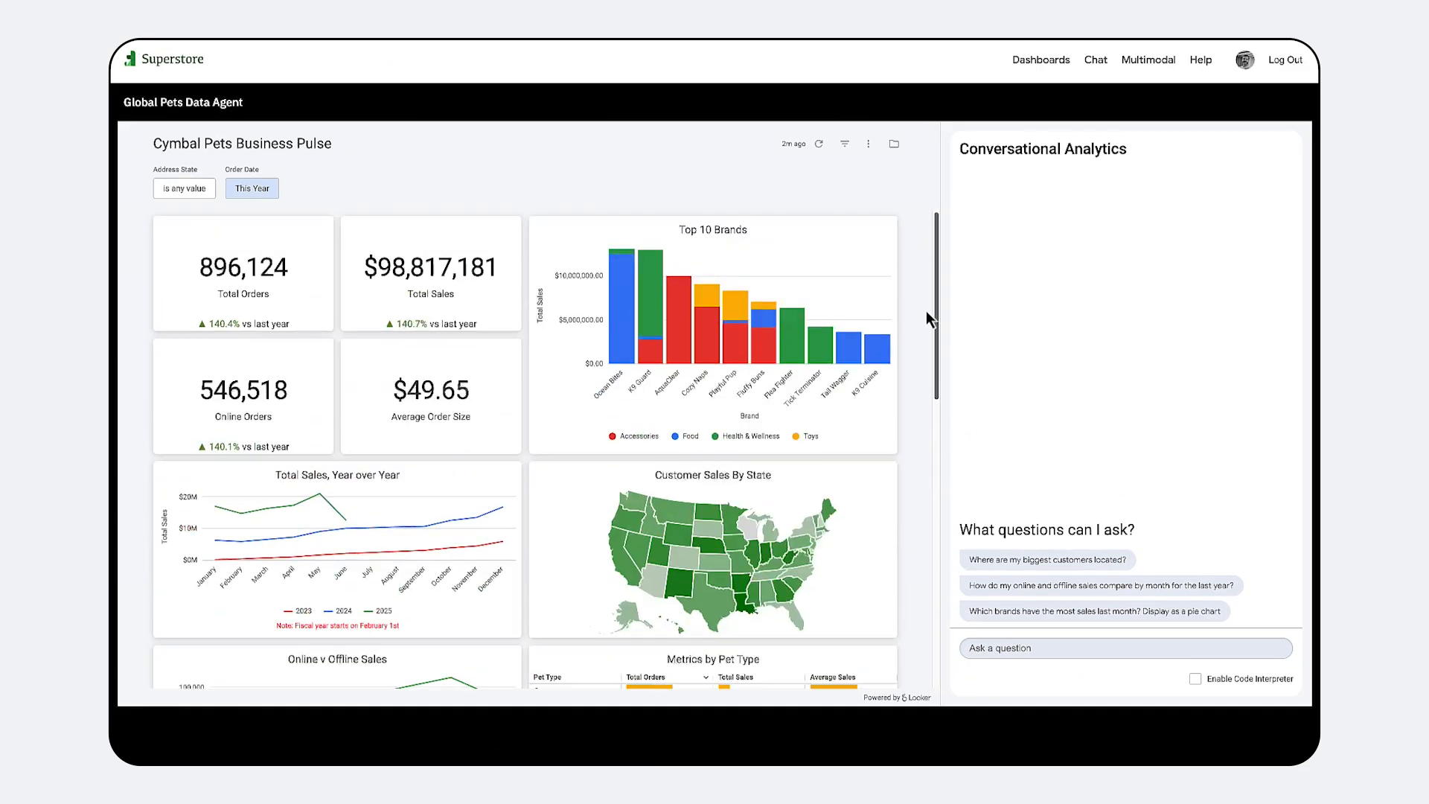
left_click(1100, 585)
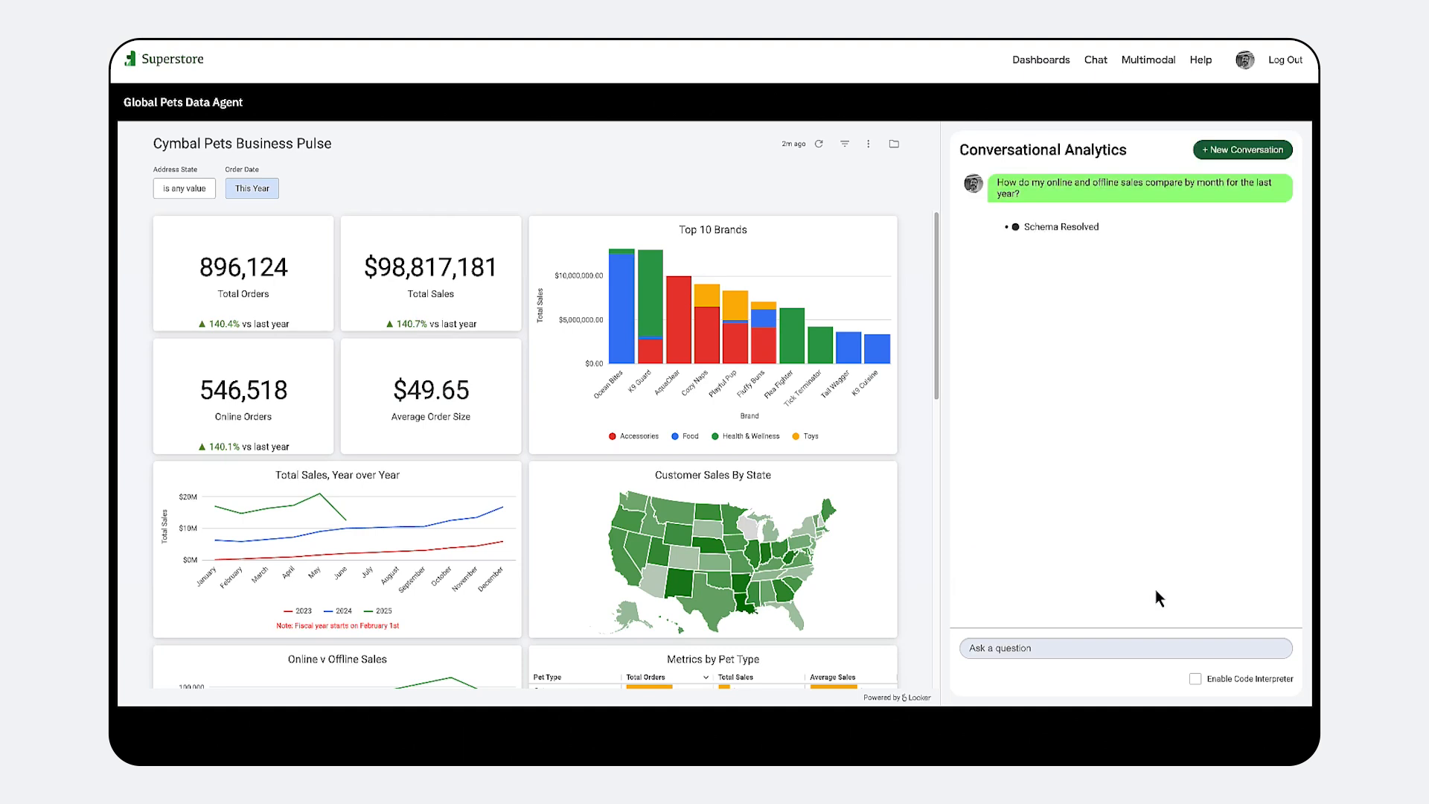